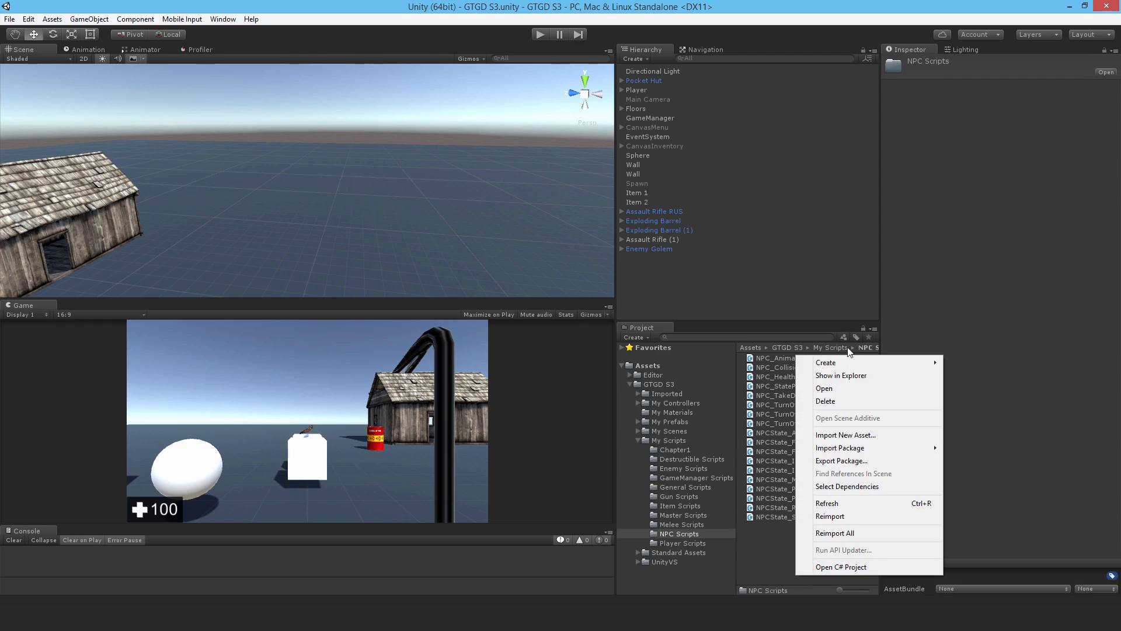
# - Create the C# script NPC_RagdollActivation in NPC Scripts and preview its template code
pyautogui.click(825, 362)
pyautogui.write('NPC_RagdollActivation')
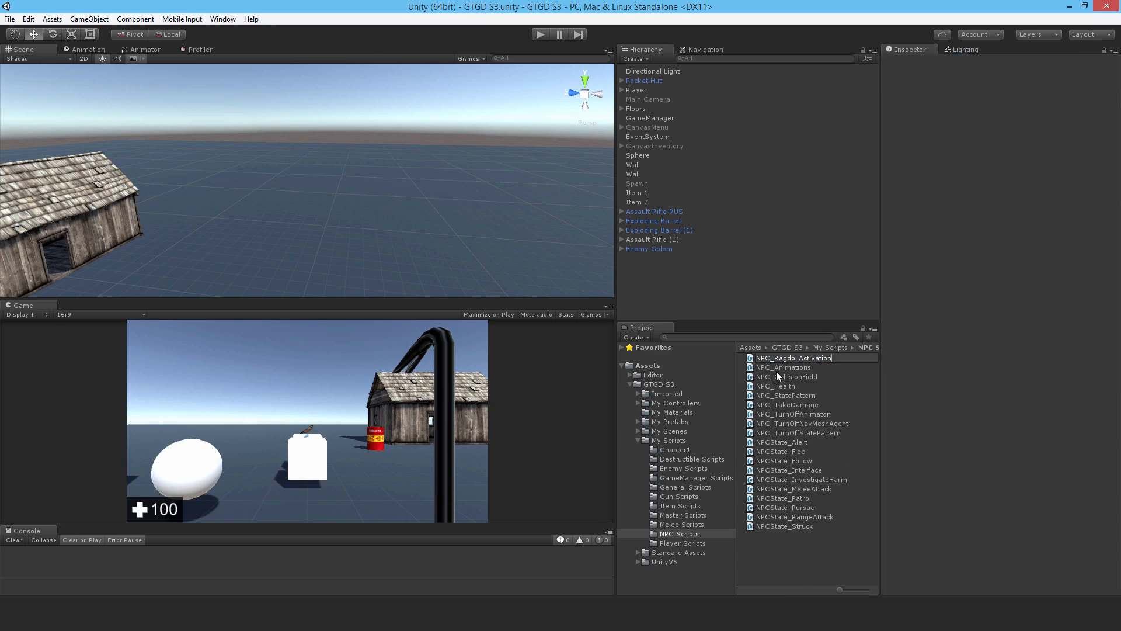
pyautogui.moveTo(777, 373)
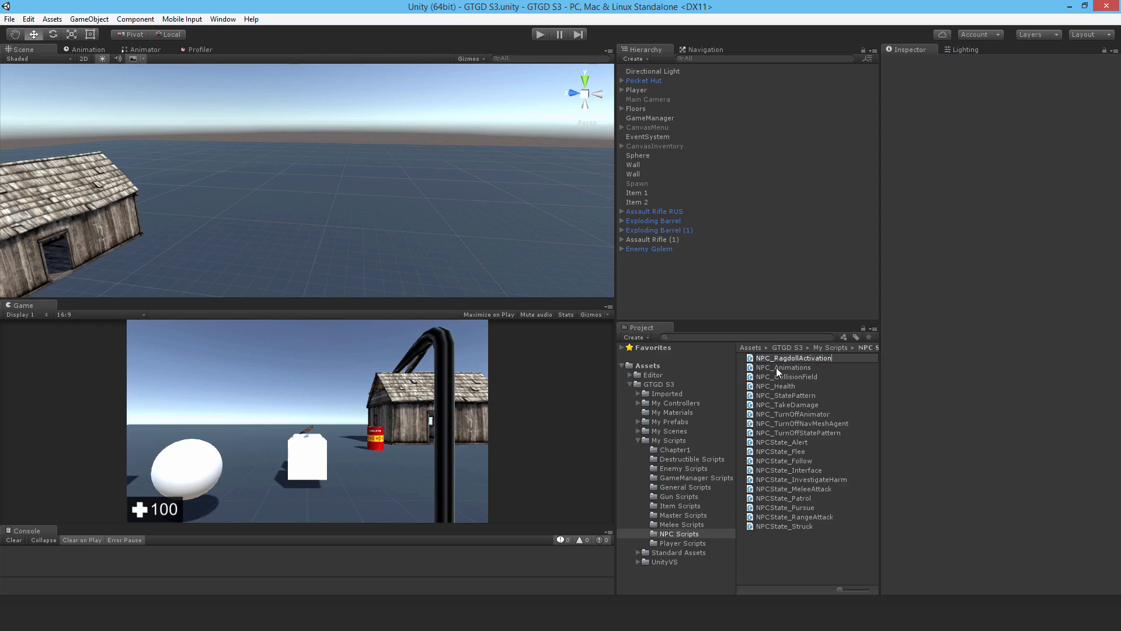
pyautogui.click(793, 386)
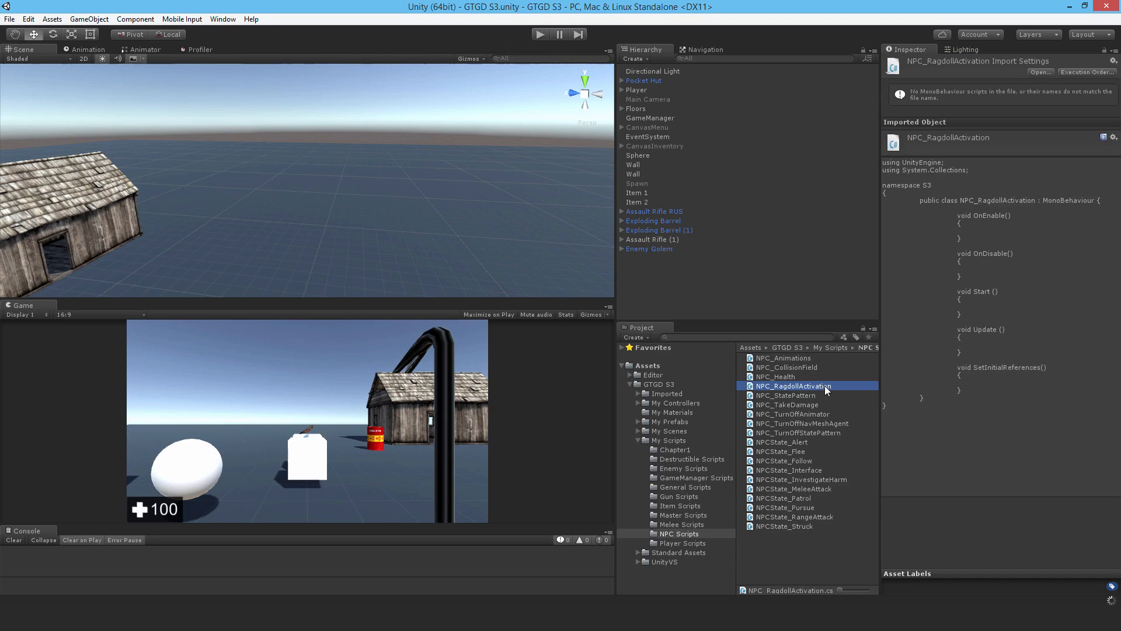
# - Declare npcMaster, myRigidbody and myCollider and cache them via GetComponent in SetInitialReferences
pyautogui.doubleClick(791, 386)
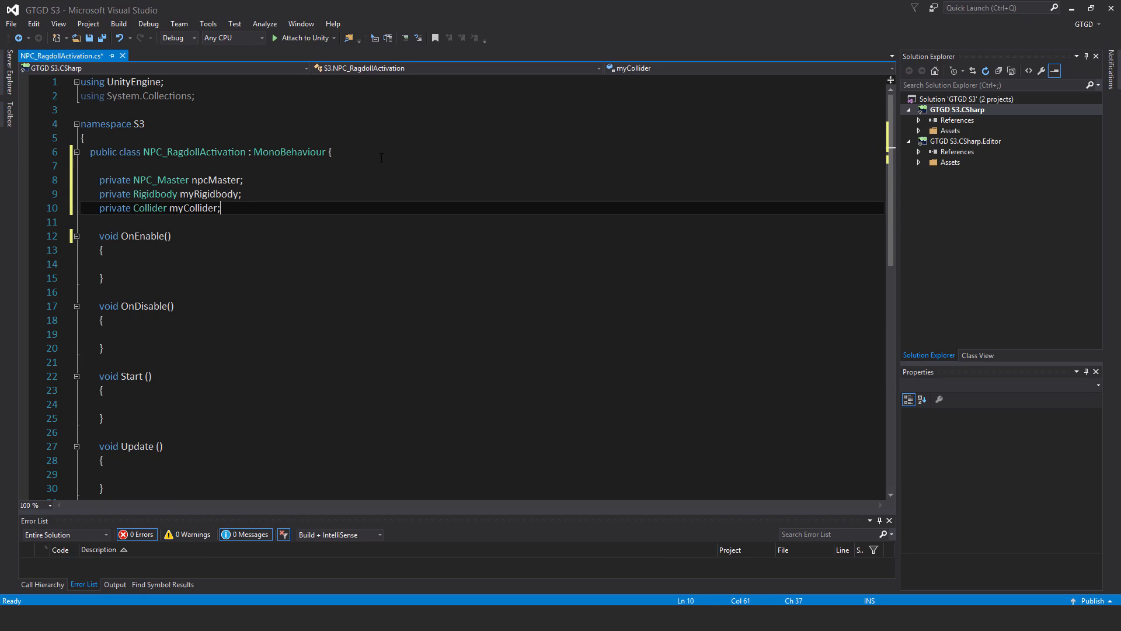
pyautogui.scroll(-3)
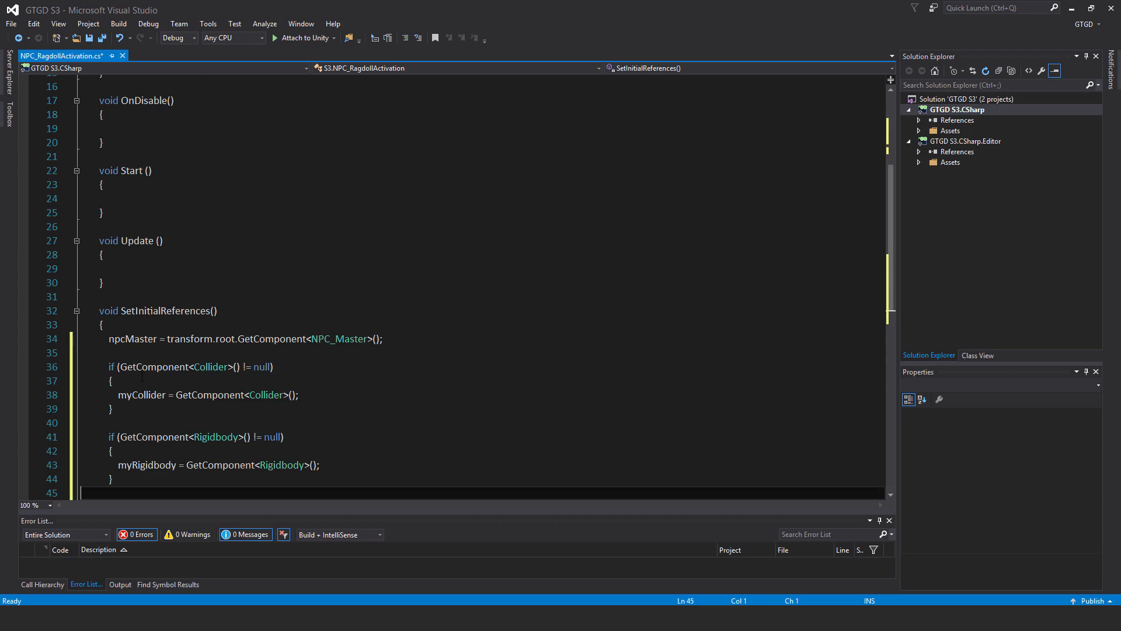
pyautogui.click(108, 479)
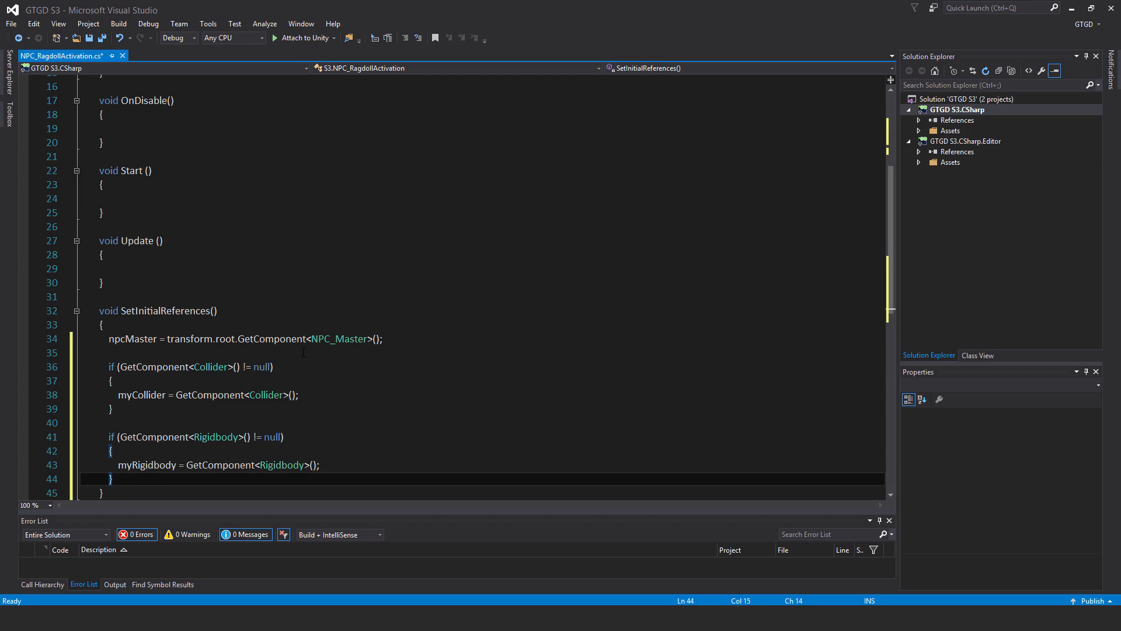
pyautogui.scroll(-3)
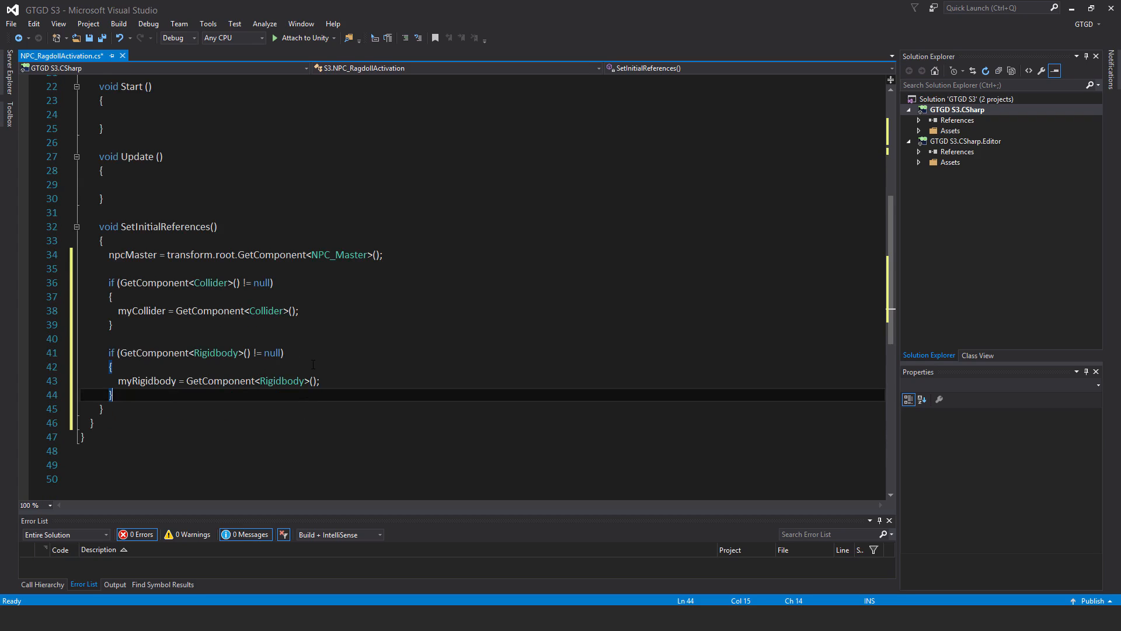
pyautogui.moveTo(361, 386)
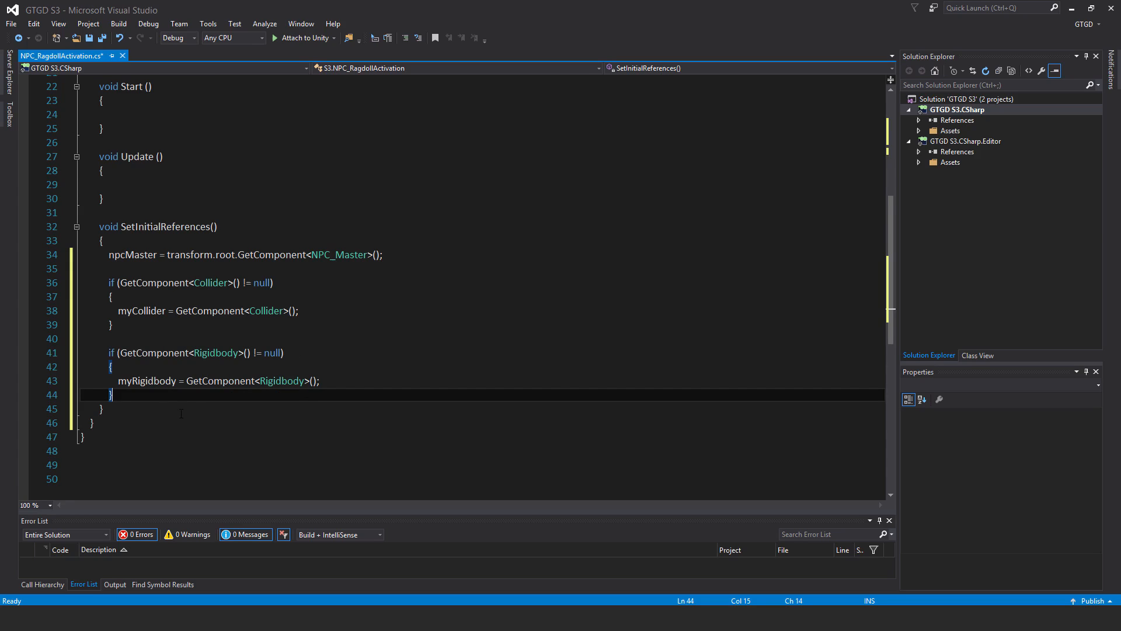
# - Write ActivateRagdoll: enable collider, isTrigger and isKinematic false, useGravity true, layer Default
pyautogui.press('enter')
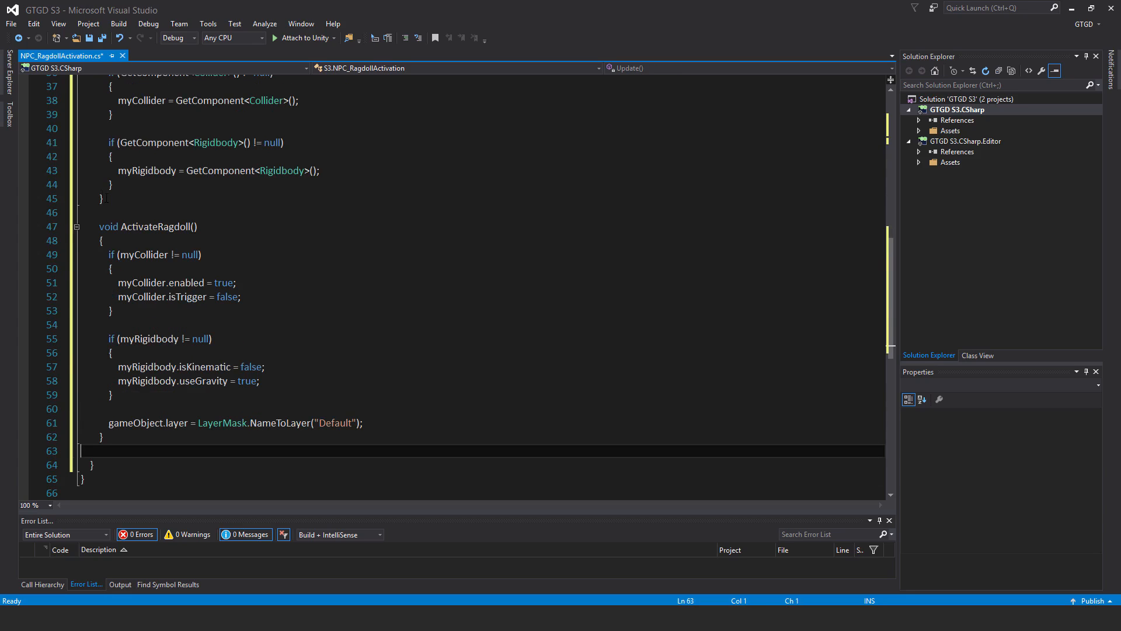
pyautogui.moveTo(310, 248)
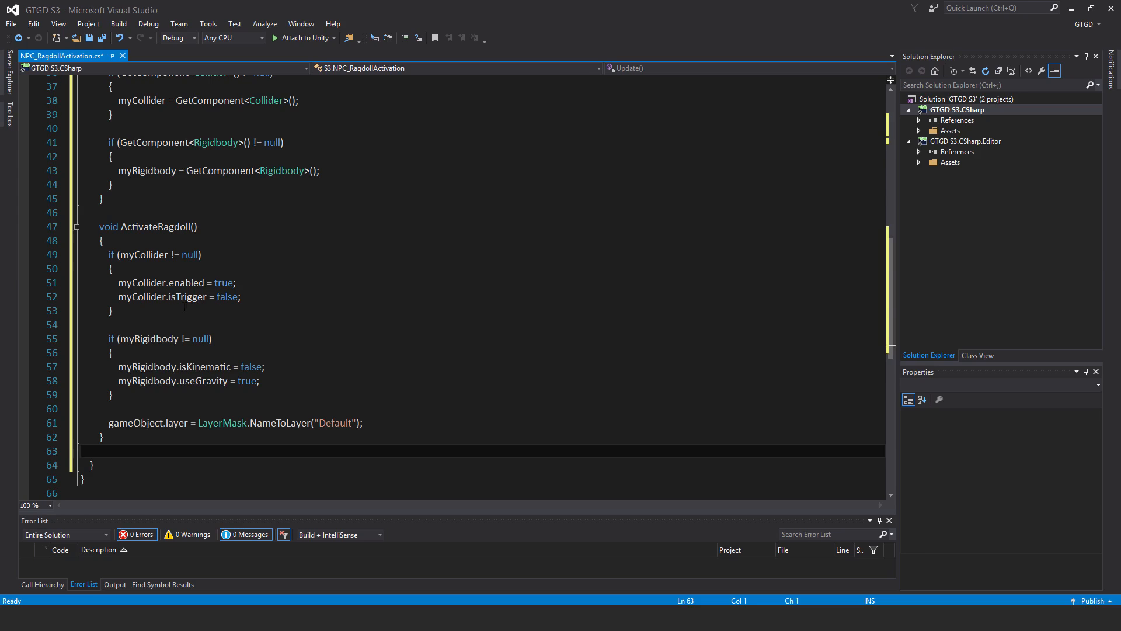
pyautogui.moveTo(243, 327)
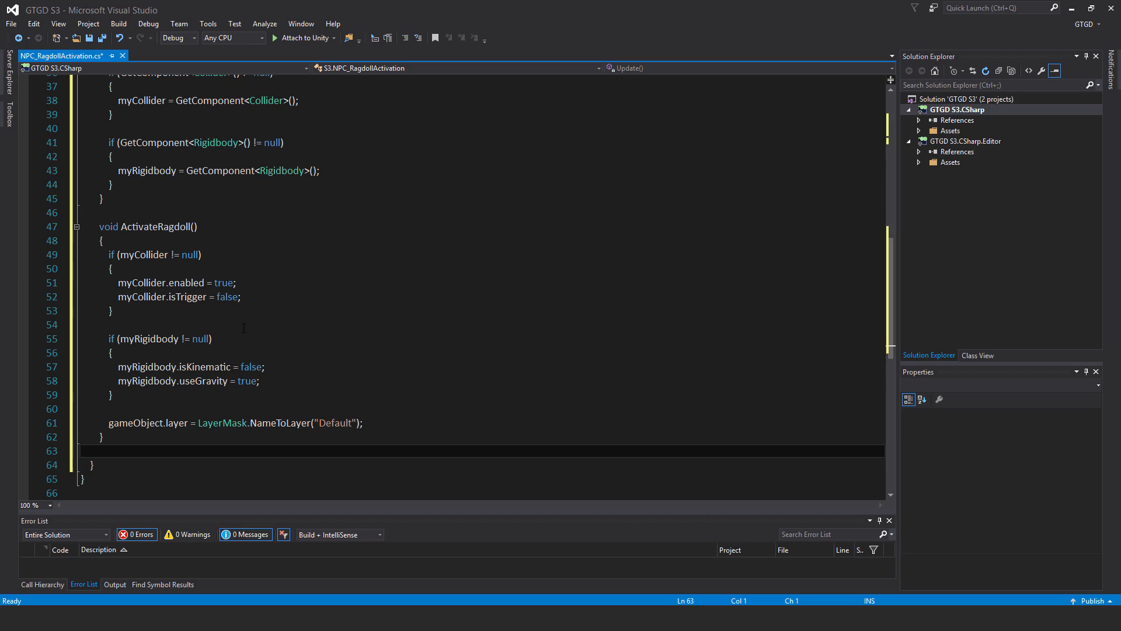
pyautogui.moveTo(304, 337)
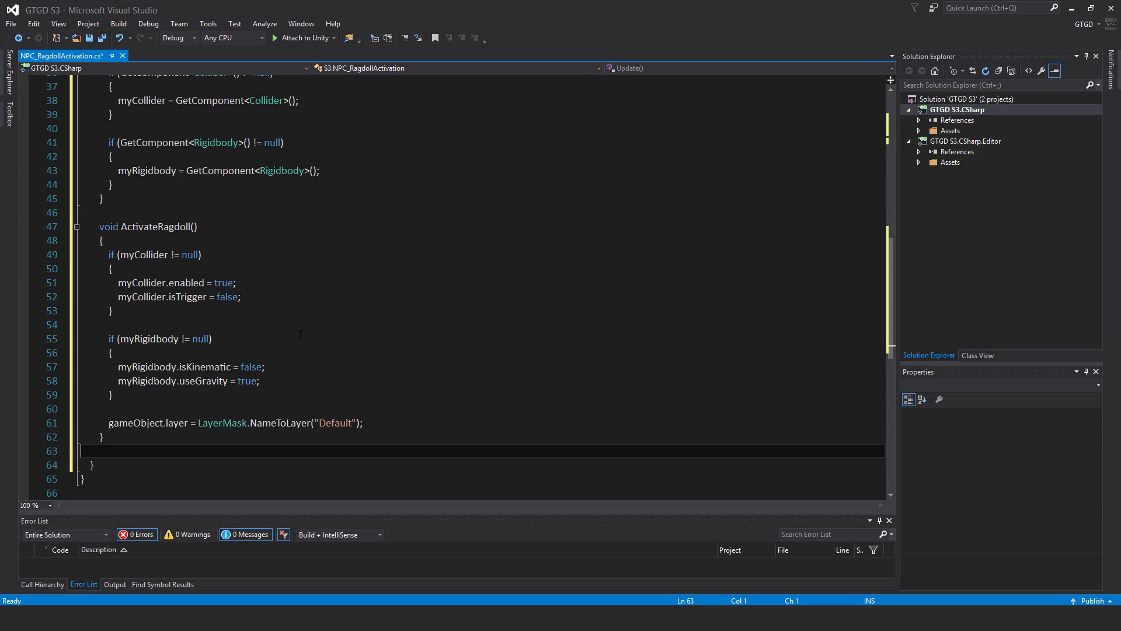
pyautogui.moveTo(126, 423)
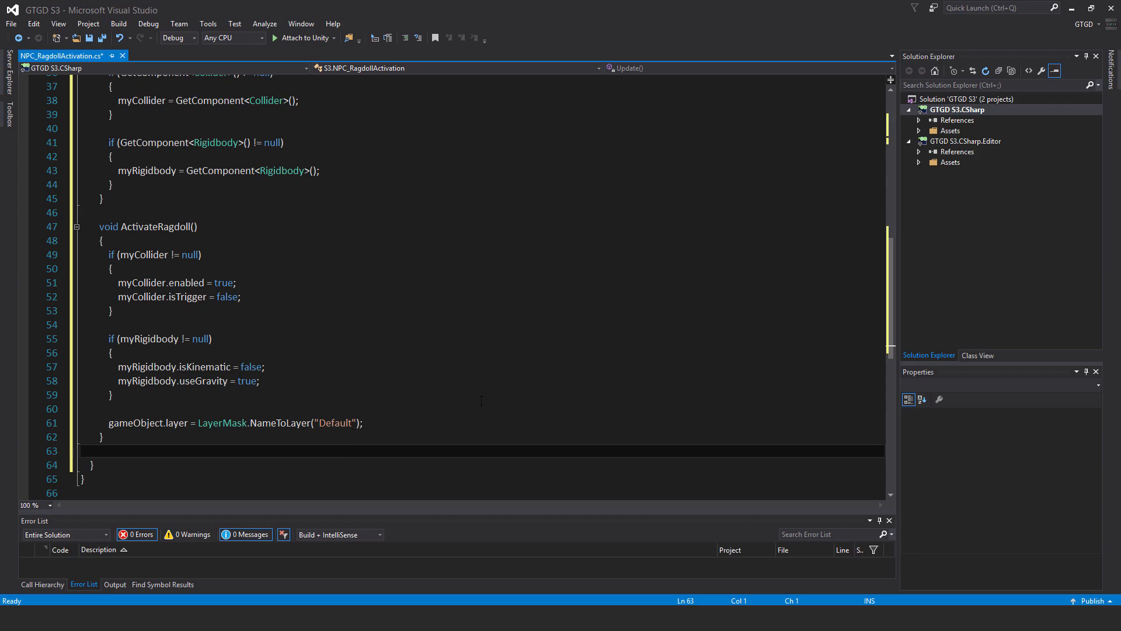
pyautogui.scroll(3)
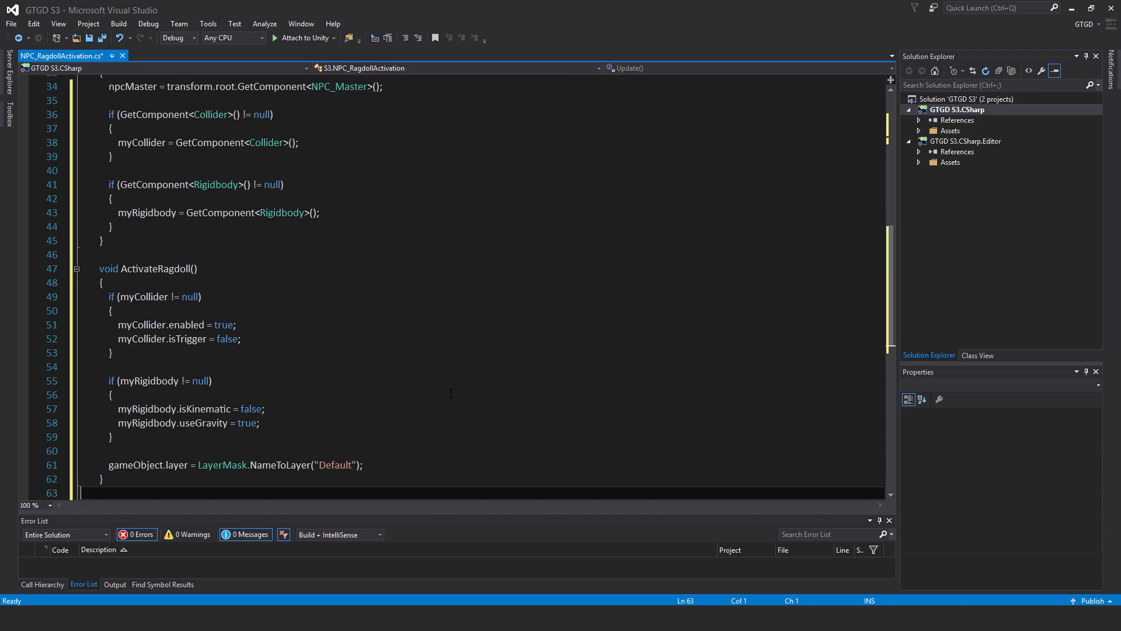
# - Subscribe ActivateRagdoll to EventNpcDie in OnEnable, unsubscribe in OnDisable, and save the script
pyautogui.scroll(3)
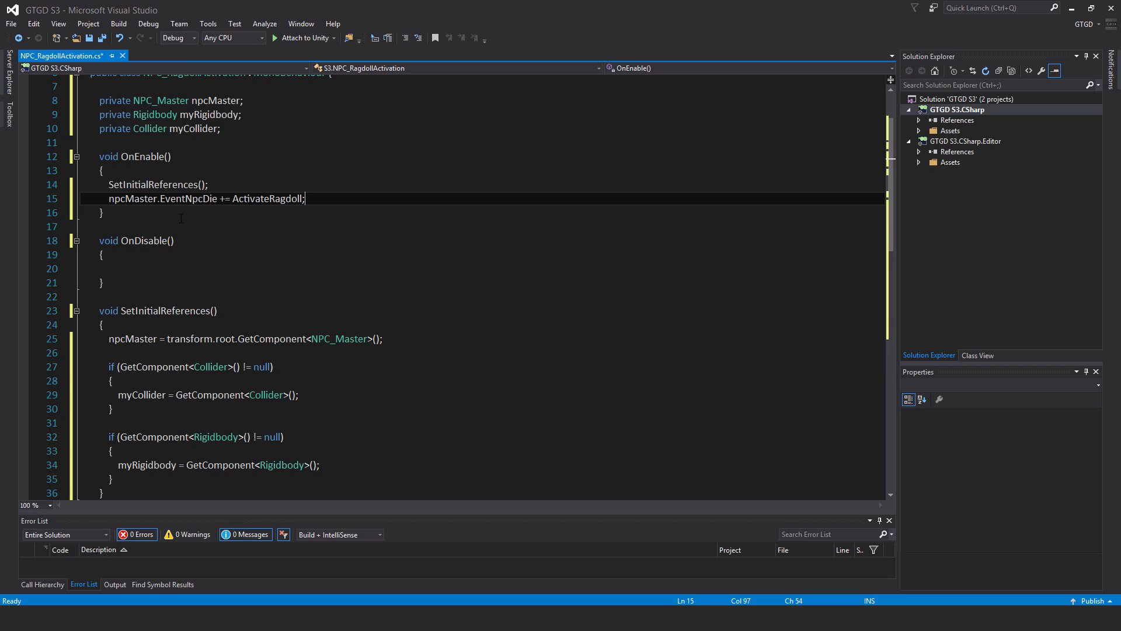
pyautogui.write('npcMaster.EventNpcDie -= ActivateRagdoll;')
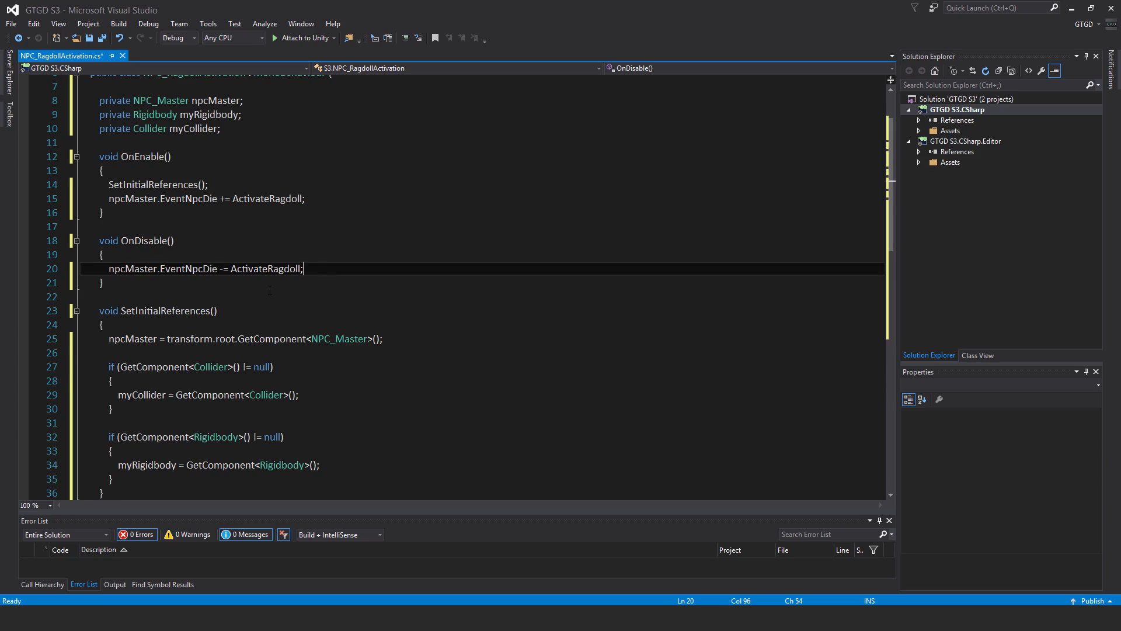
pyautogui.scroll(3)
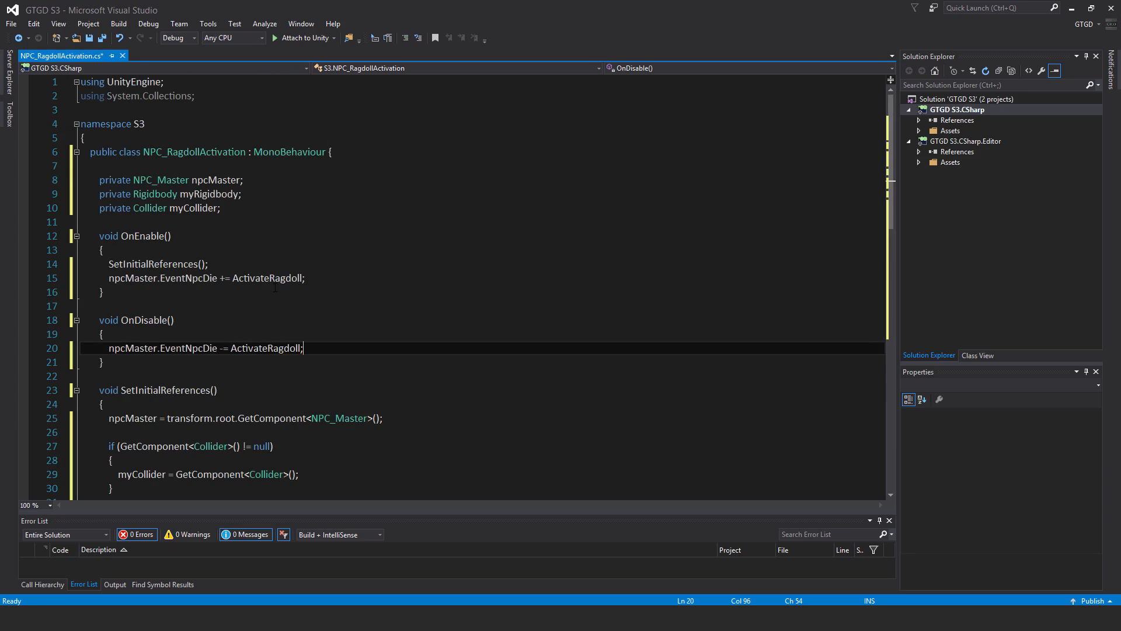
pyautogui.press('ctrl+s')
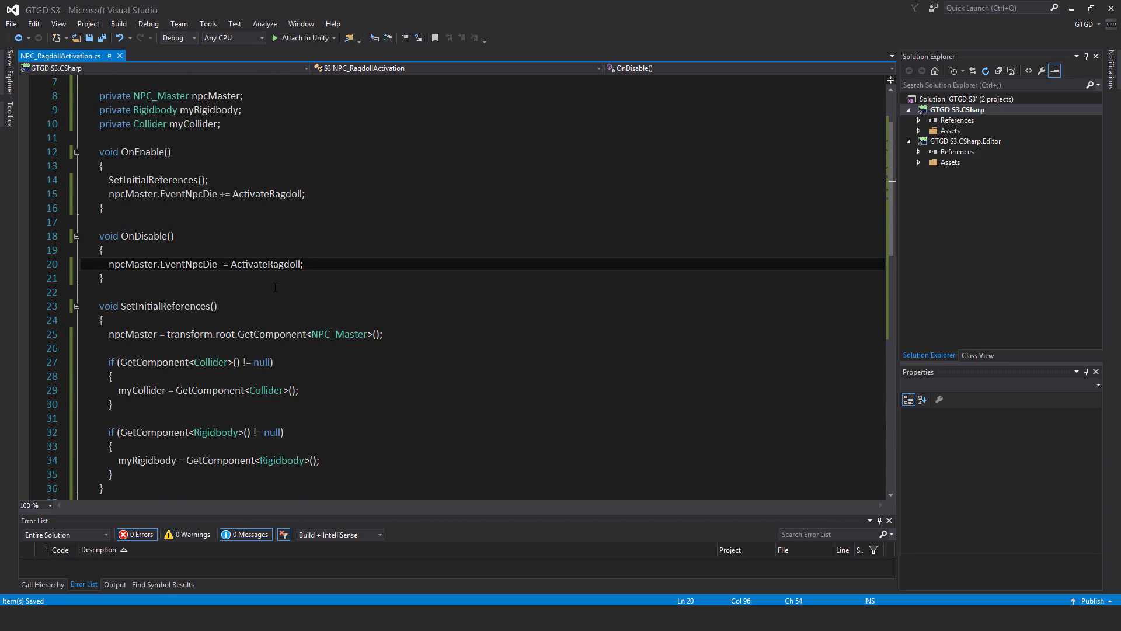
pyautogui.scroll(-3)
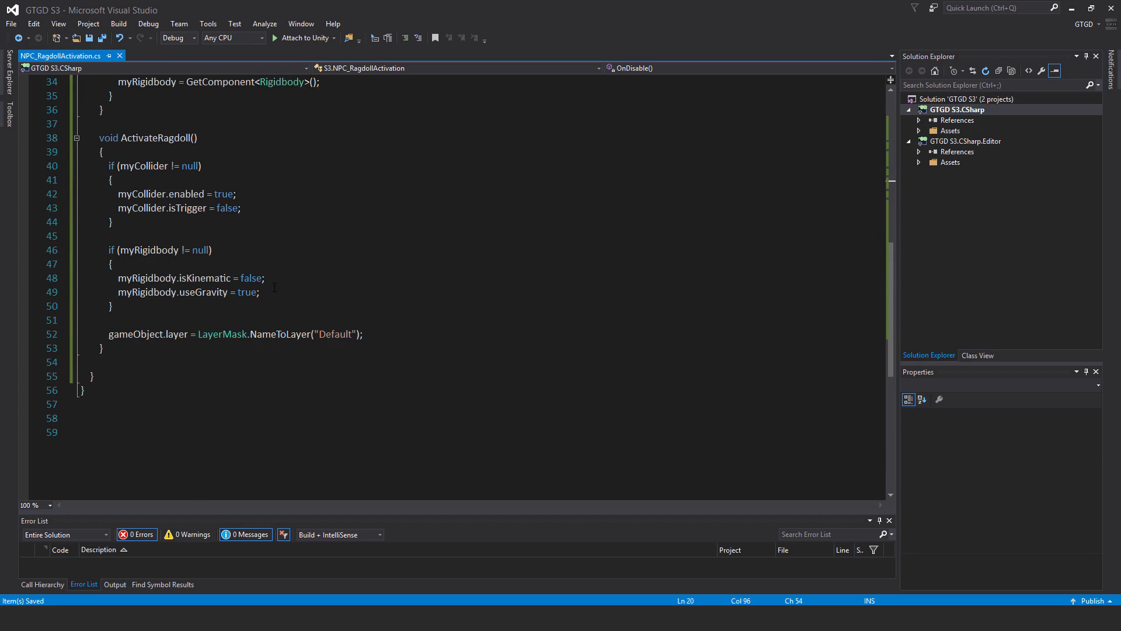
pyautogui.scroll(3)
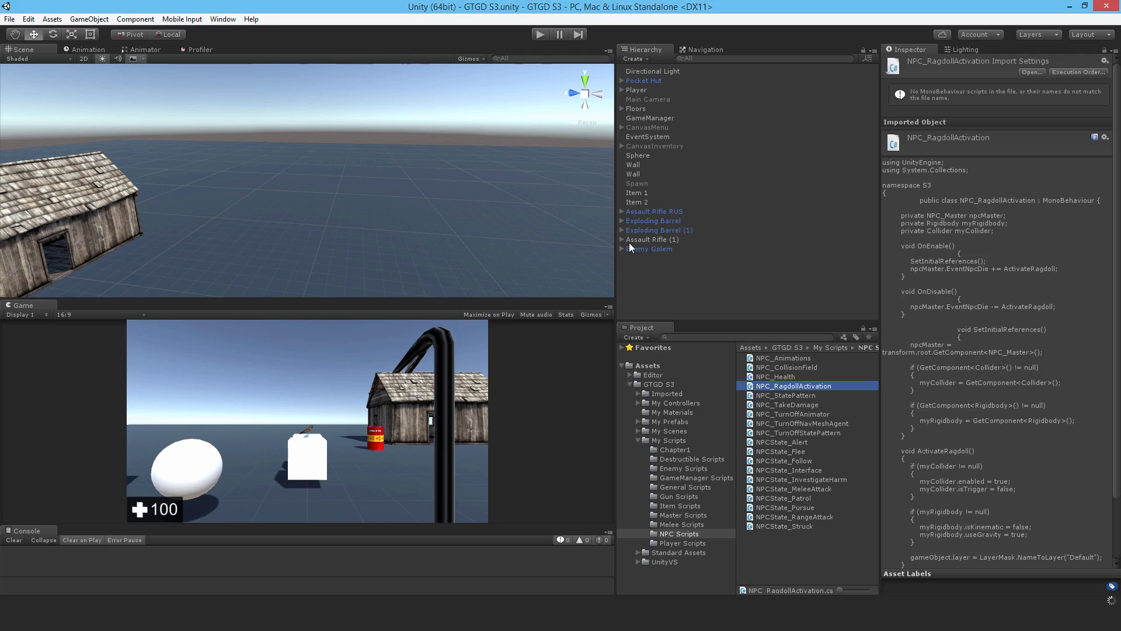
# - Expand the Enemy Golem's skeleton hierarchy down to the Bip001 Pelvis bone
pyautogui.click(650, 248)
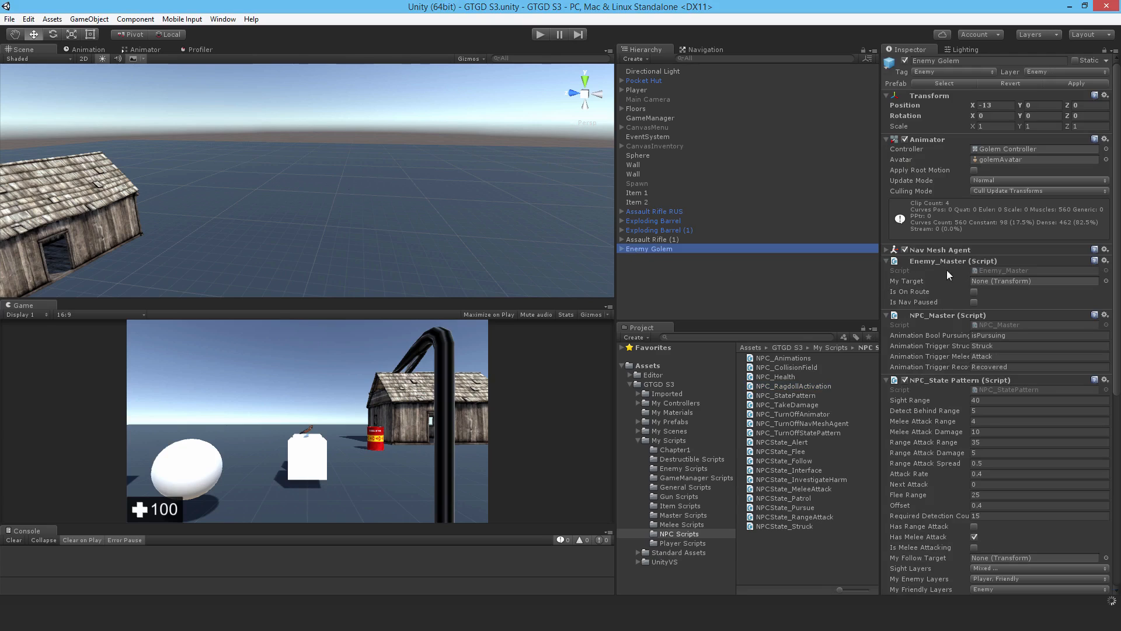
pyautogui.click(622, 248)
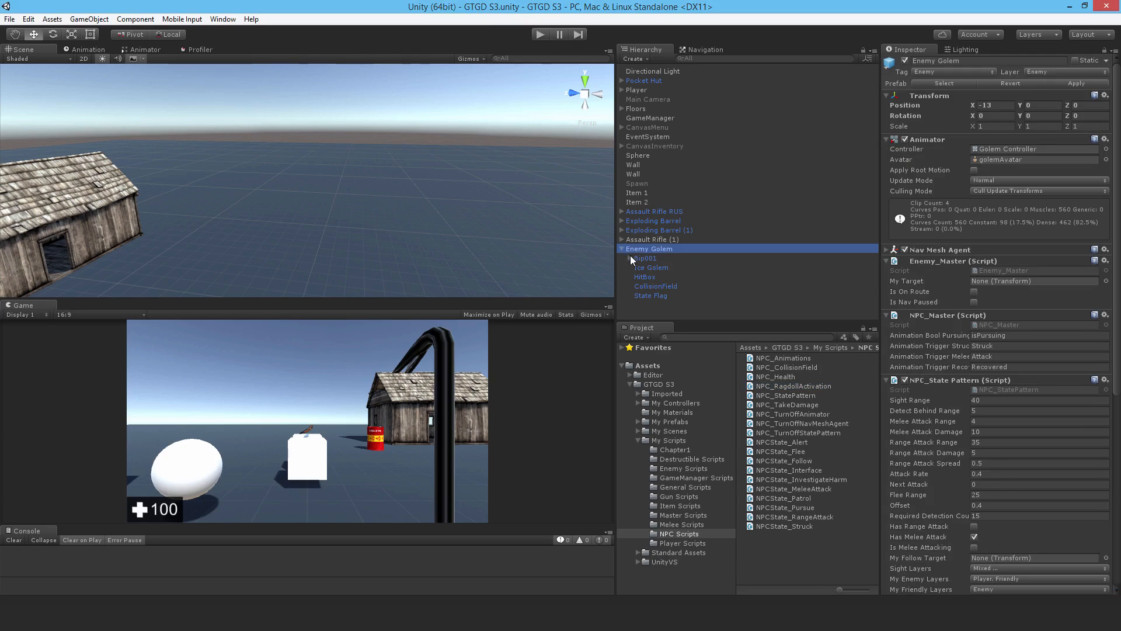
pyautogui.click(669, 267)
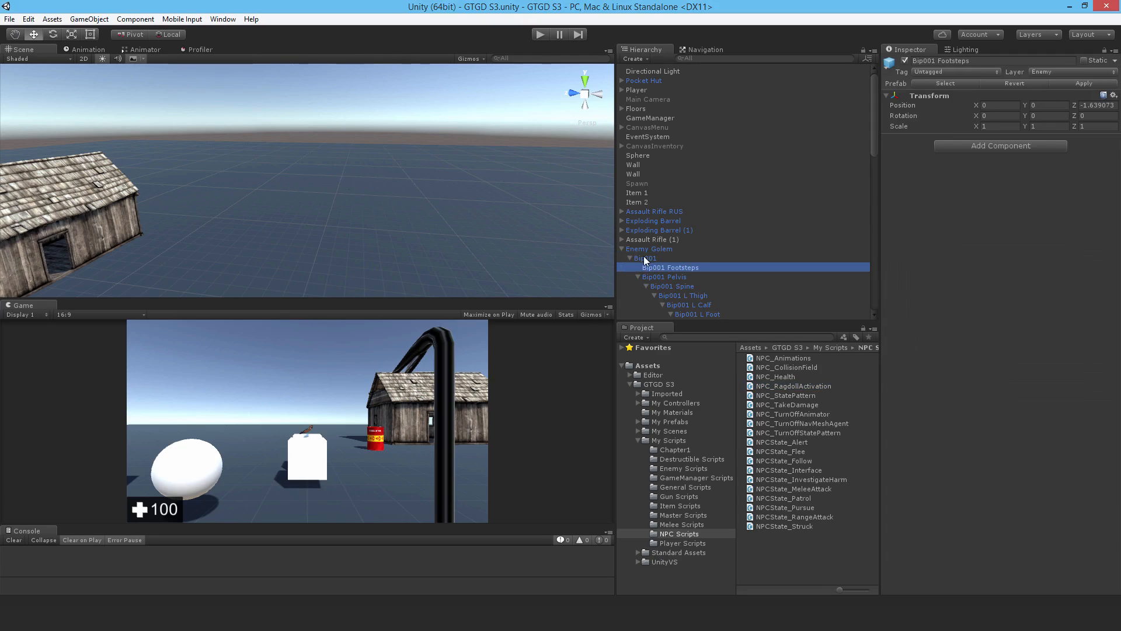
pyautogui.click(645, 188)
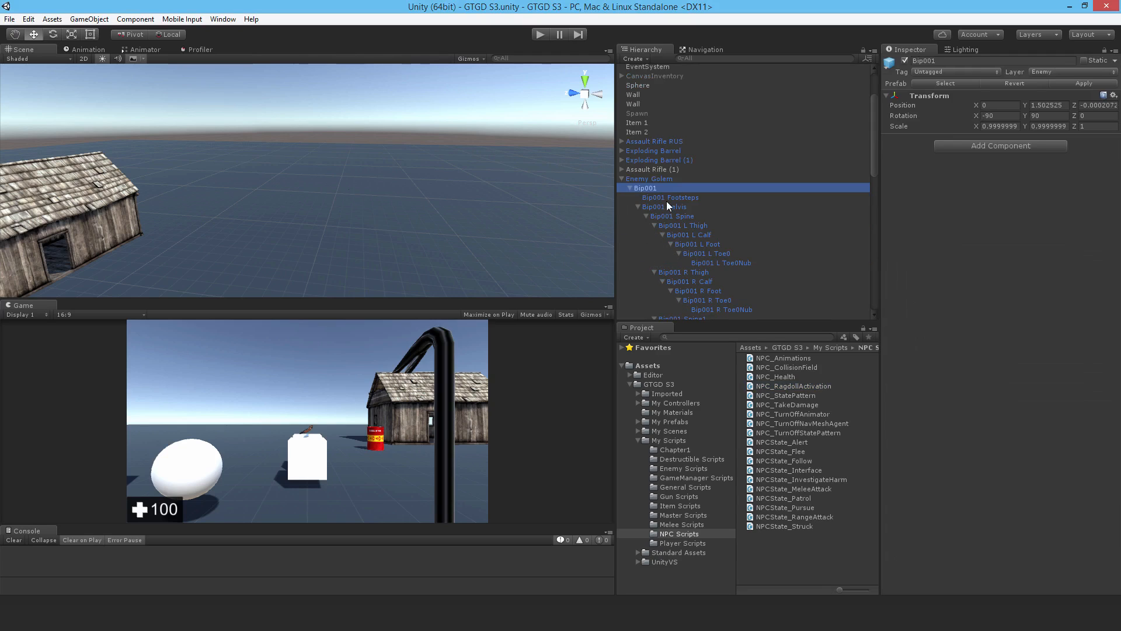
pyautogui.click(665, 207)
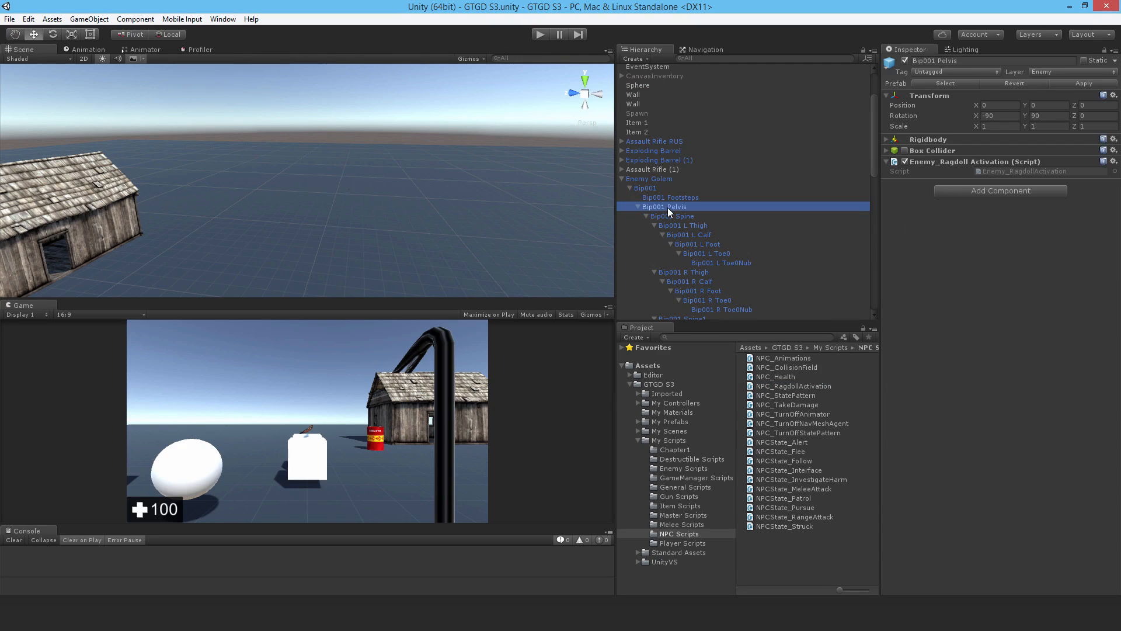
pyautogui.moveTo(966, 175)
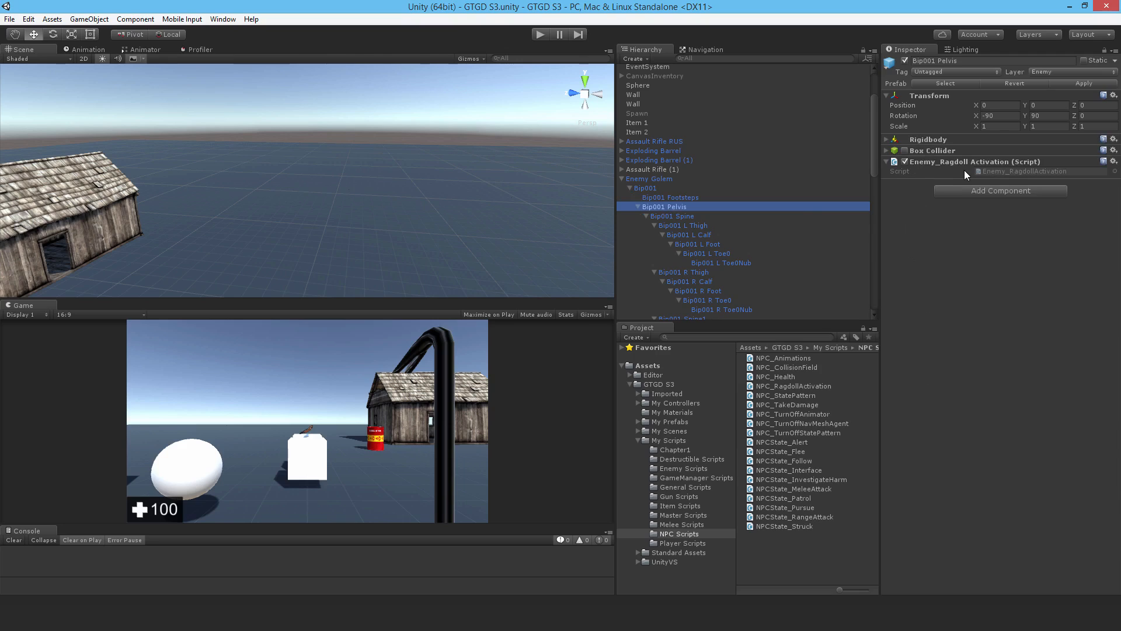
pyautogui.moveTo(949, 187)
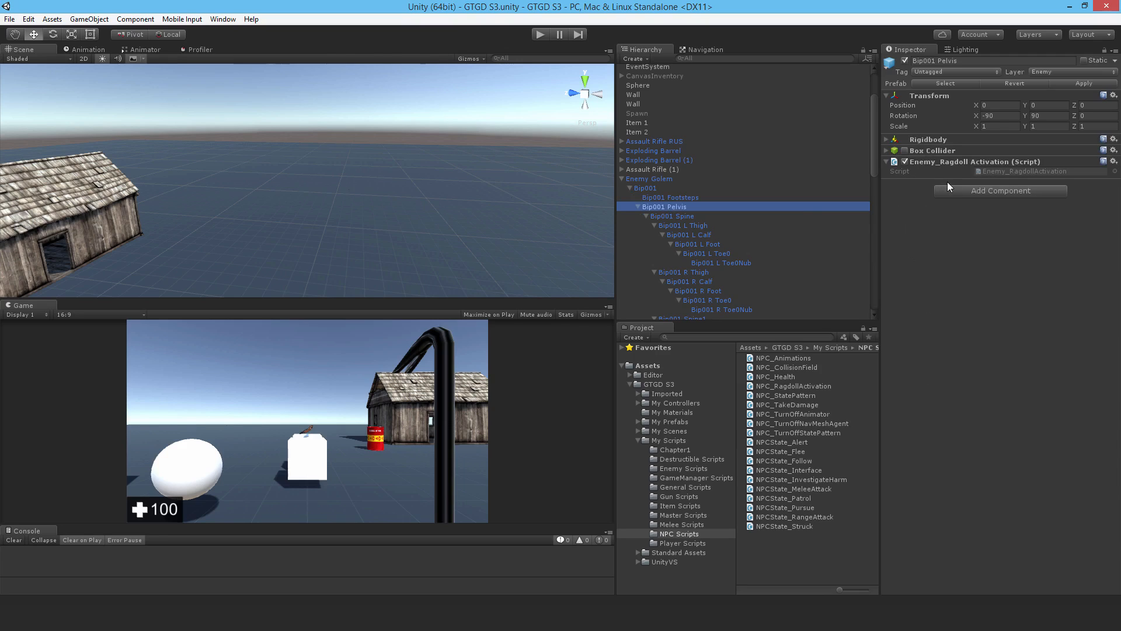
pyautogui.moveTo(962, 247)
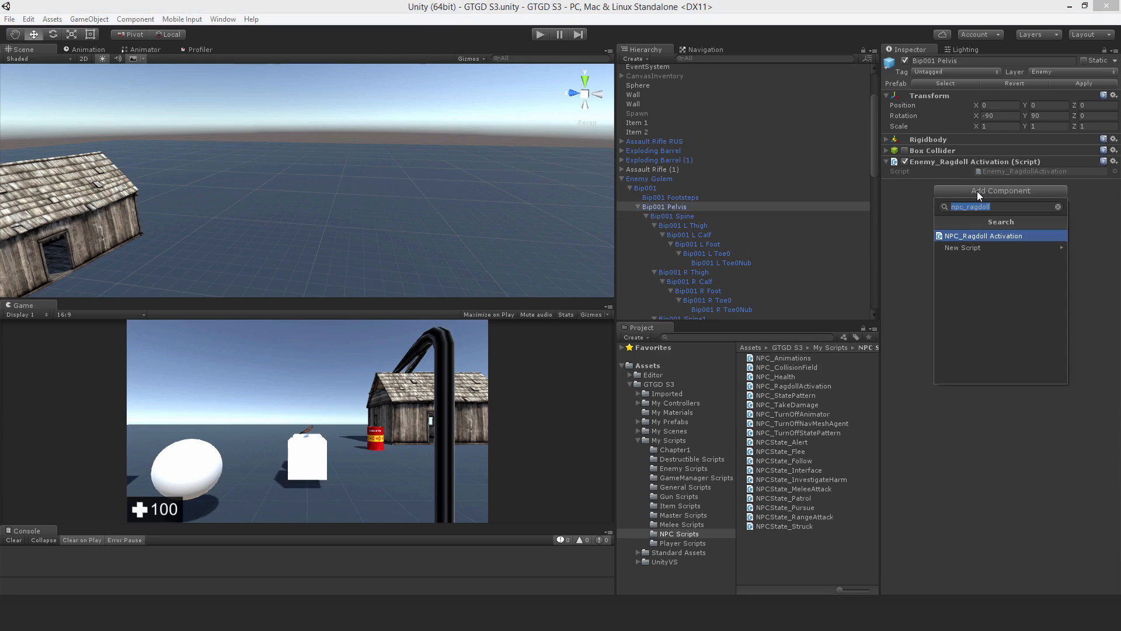
pyautogui.moveTo(986, 239)
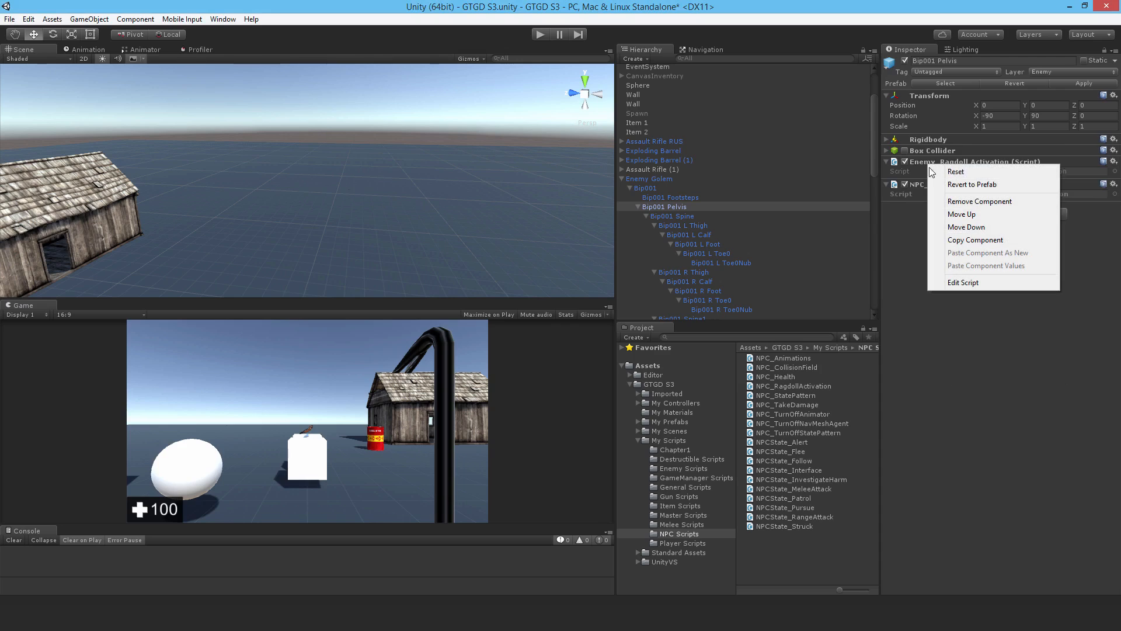
# - Replace Enemy_Ragdoll Activation with NPC_Ragdoll Activation on the pelvis and the left calf
pyautogui.click(980, 201)
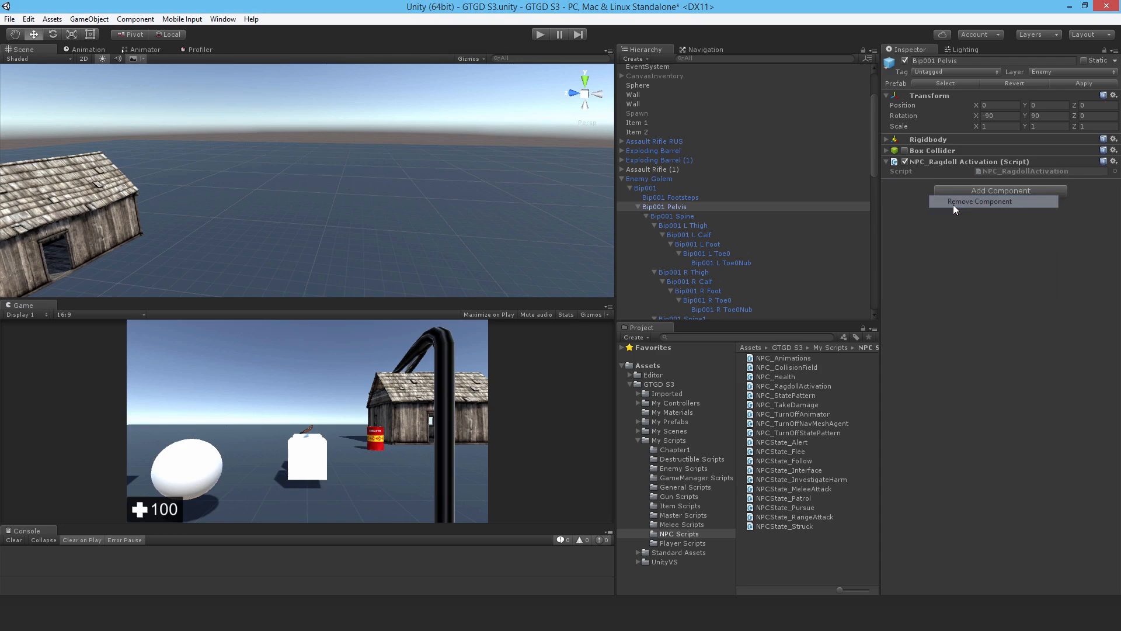
pyautogui.click(685, 225)
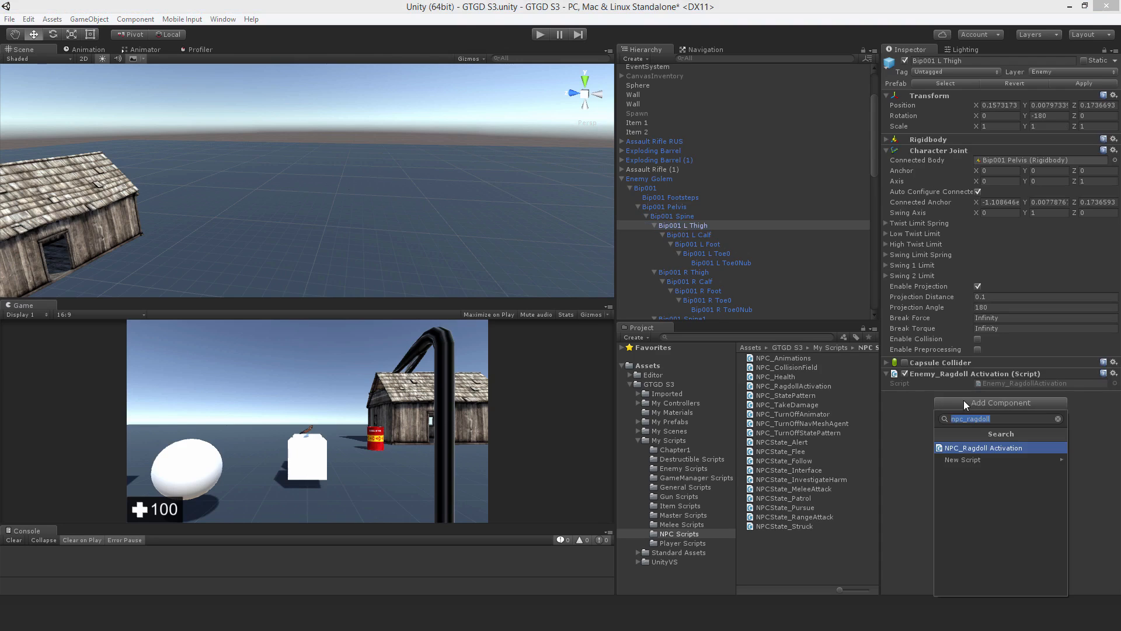
pyautogui.click(987, 447)
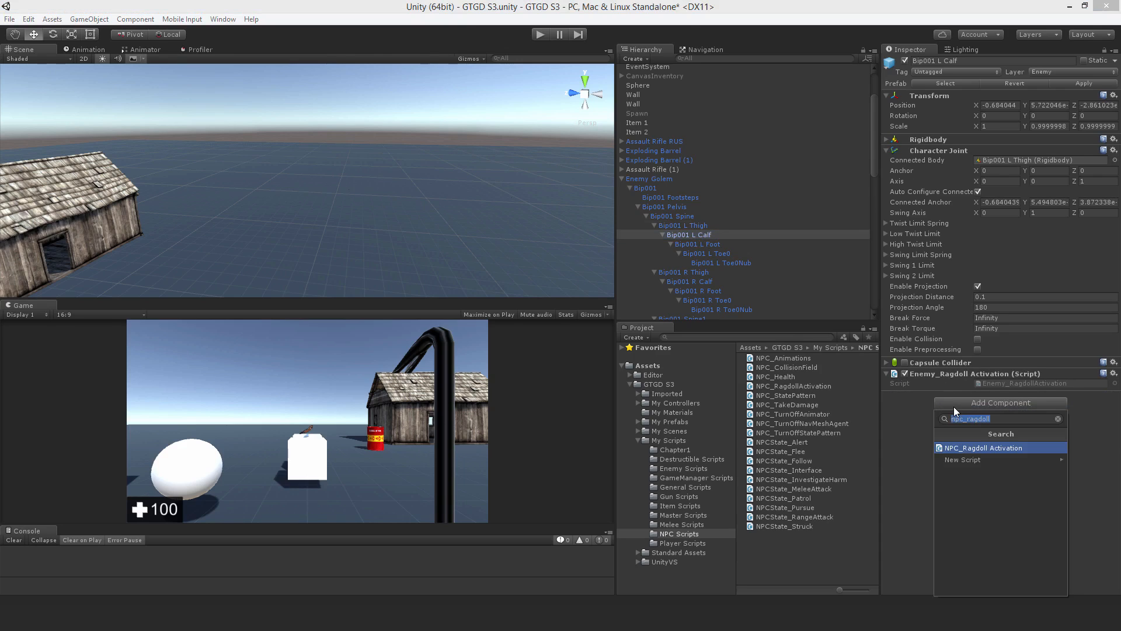
pyautogui.rightClick(1001, 373)
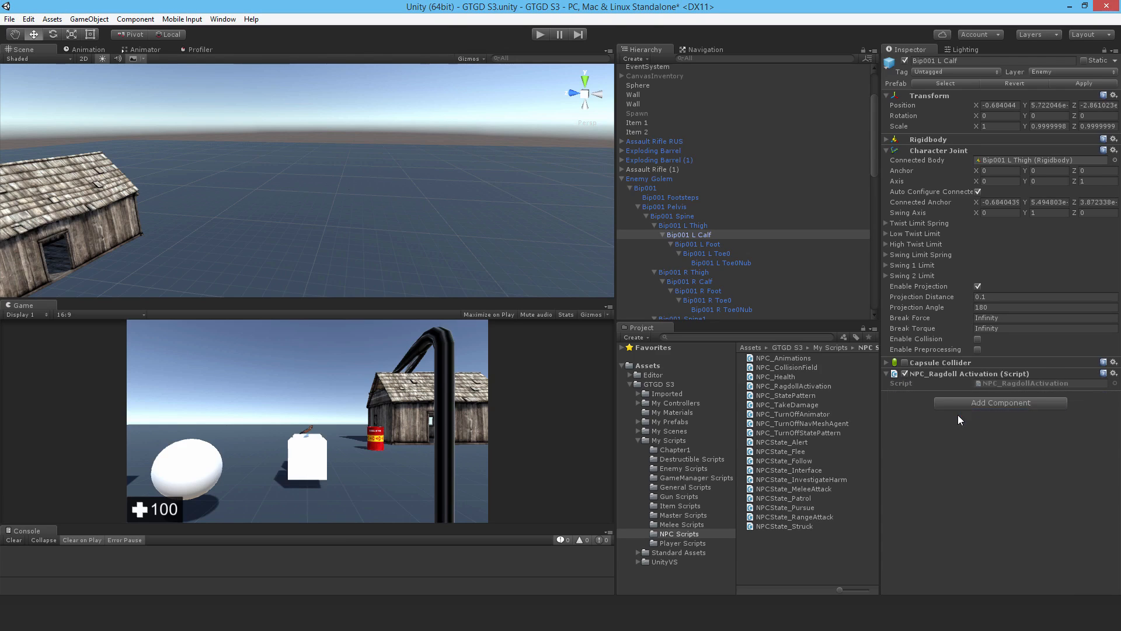
pyautogui.moveTo(917, 306)
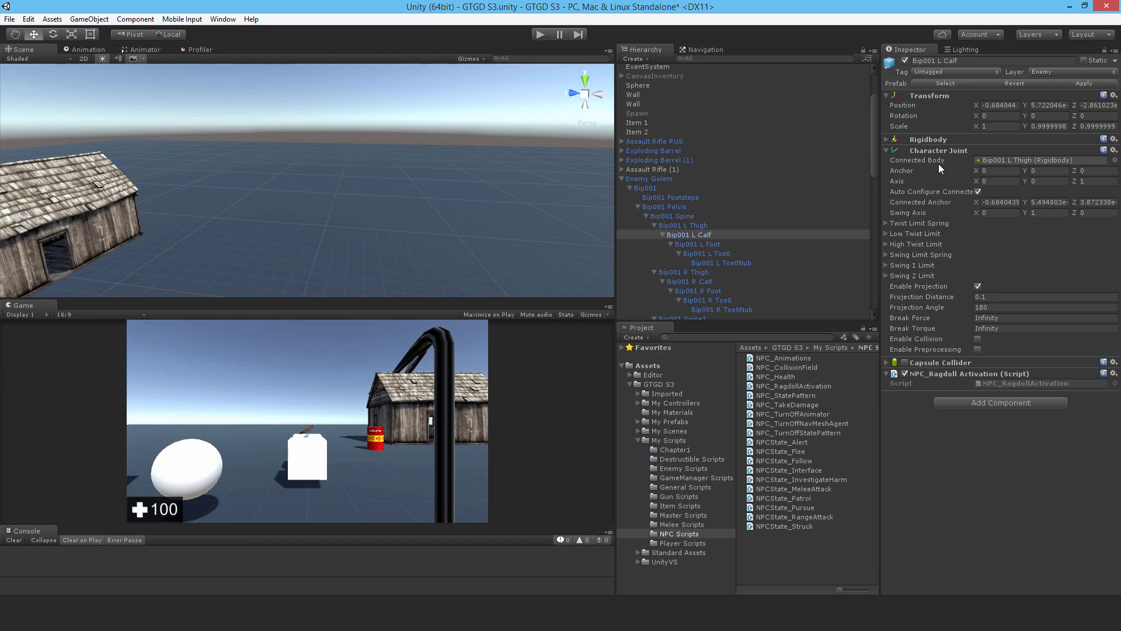
# - Check the left calf's Rigidbody and Capsule Collider settings, then select the next bone
pyautogui.click(886, 139)
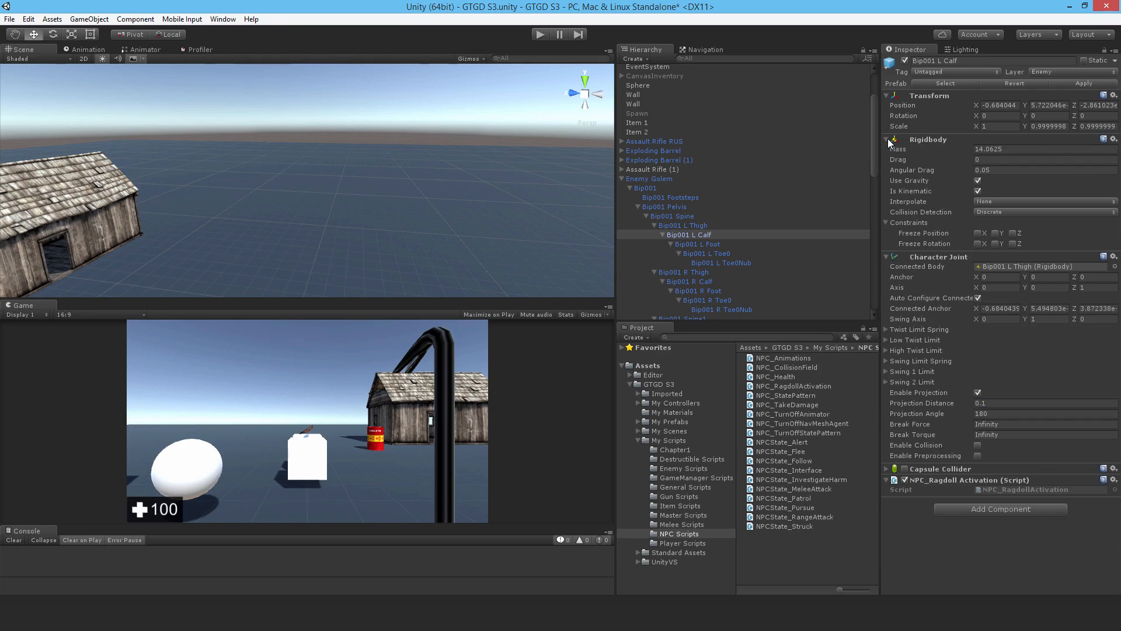
pyautogui.moveTo(968, 199)
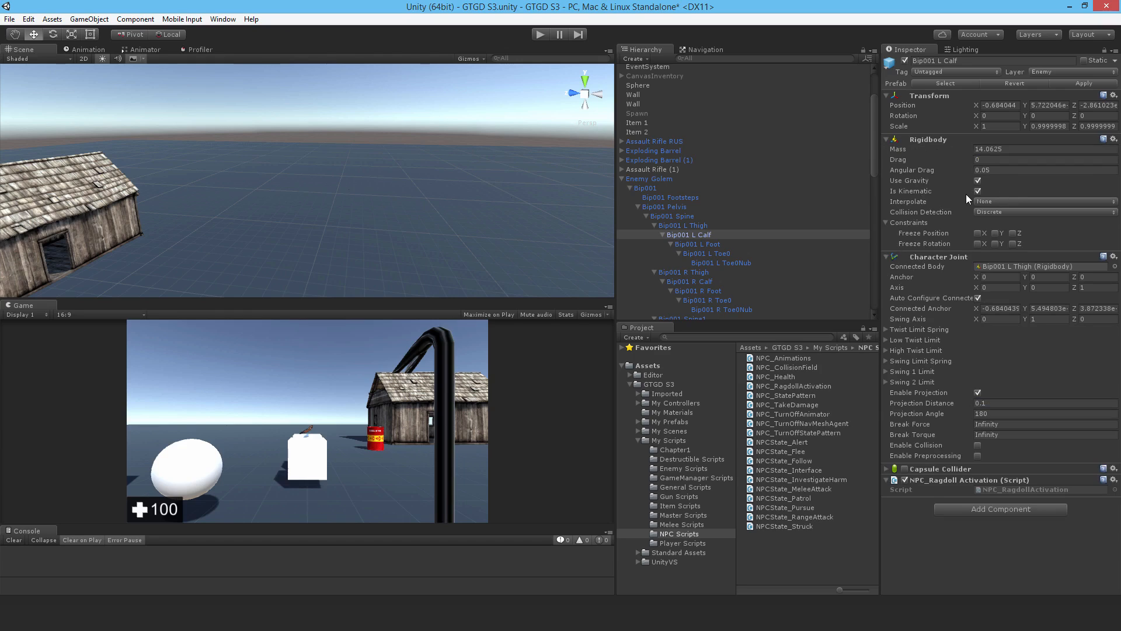
pyautogui.click(886, 140)
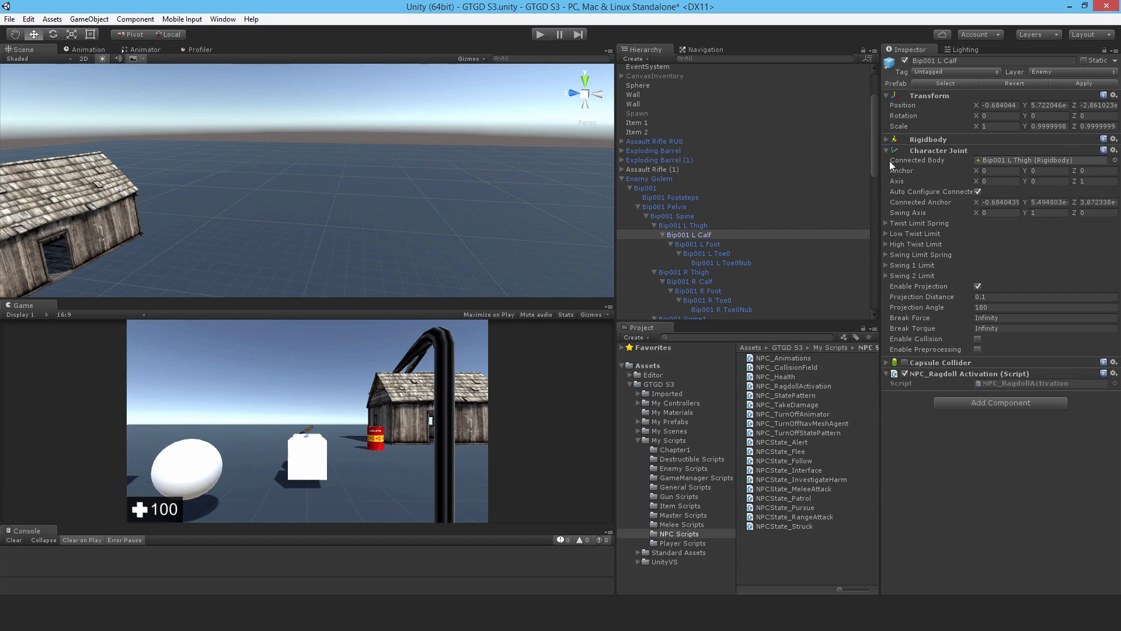
pyautogui.click(892, 362)
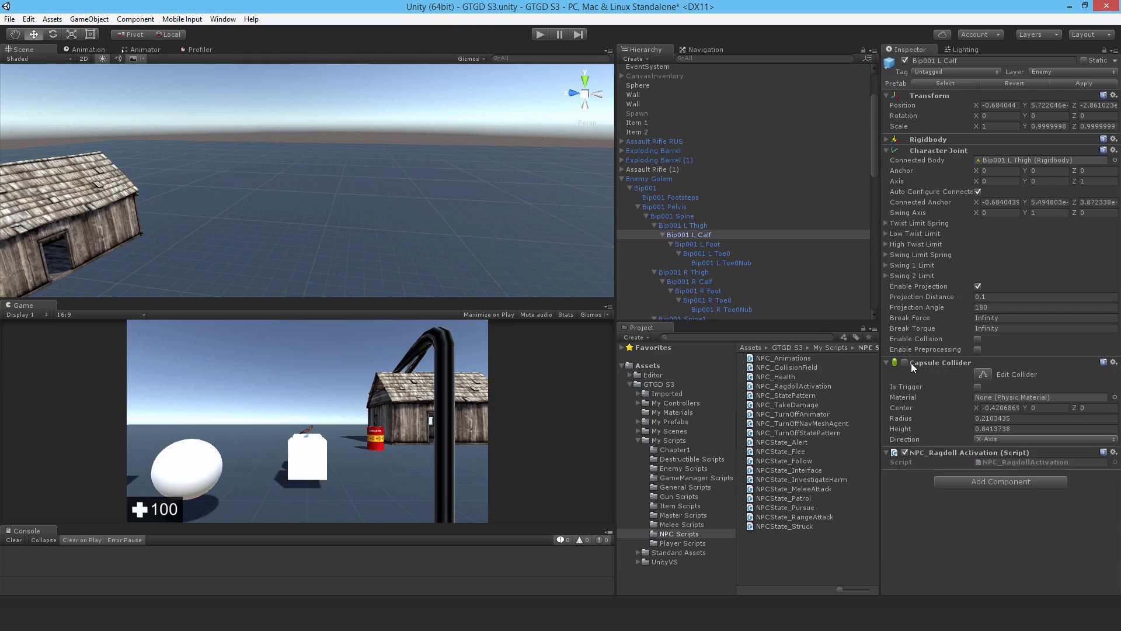
pyautogui.click(887, 362)
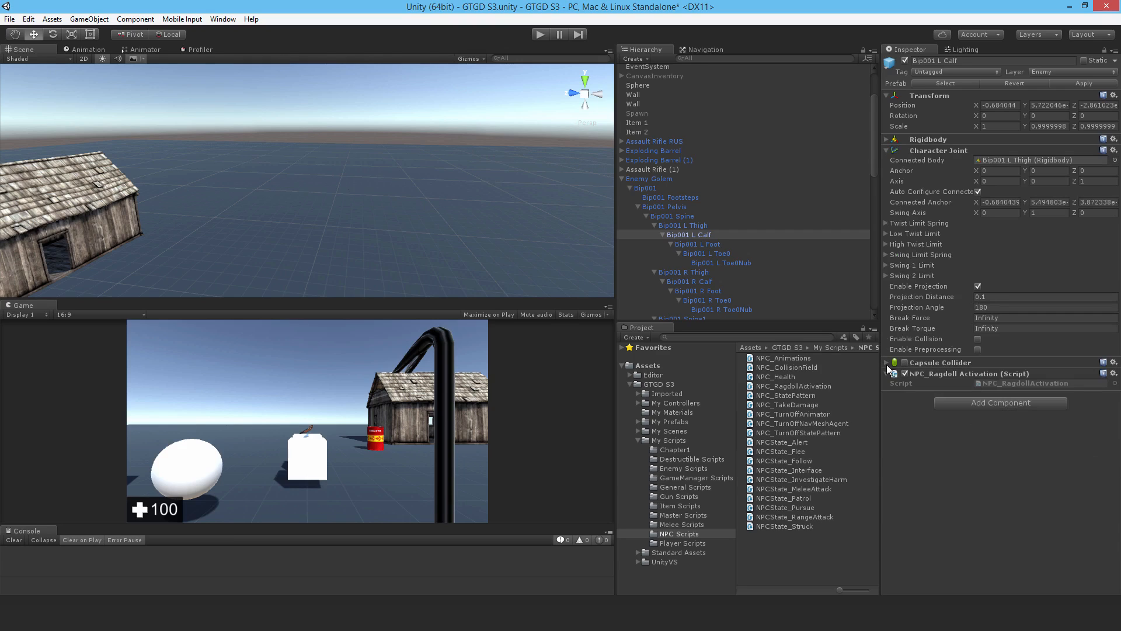
pyautogui.click(696, 244)
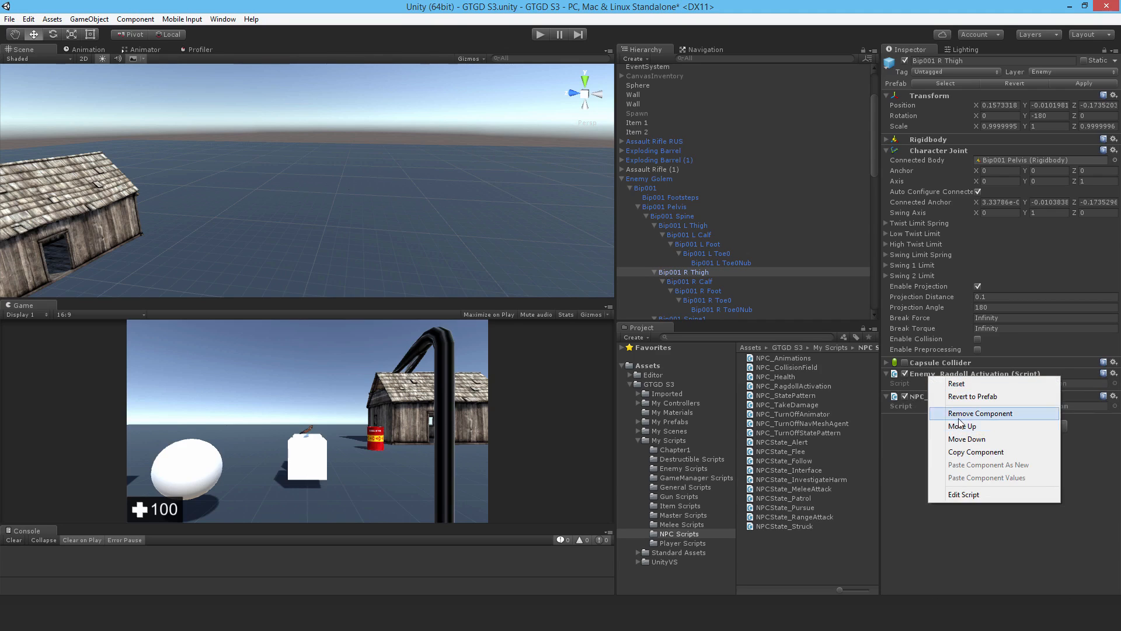
# - Remove Enemy_Ragdoll Activation from the right thigh and calf, adding NPC_Ragdoll Activation to the calf
pyautogui.click(981, 414)
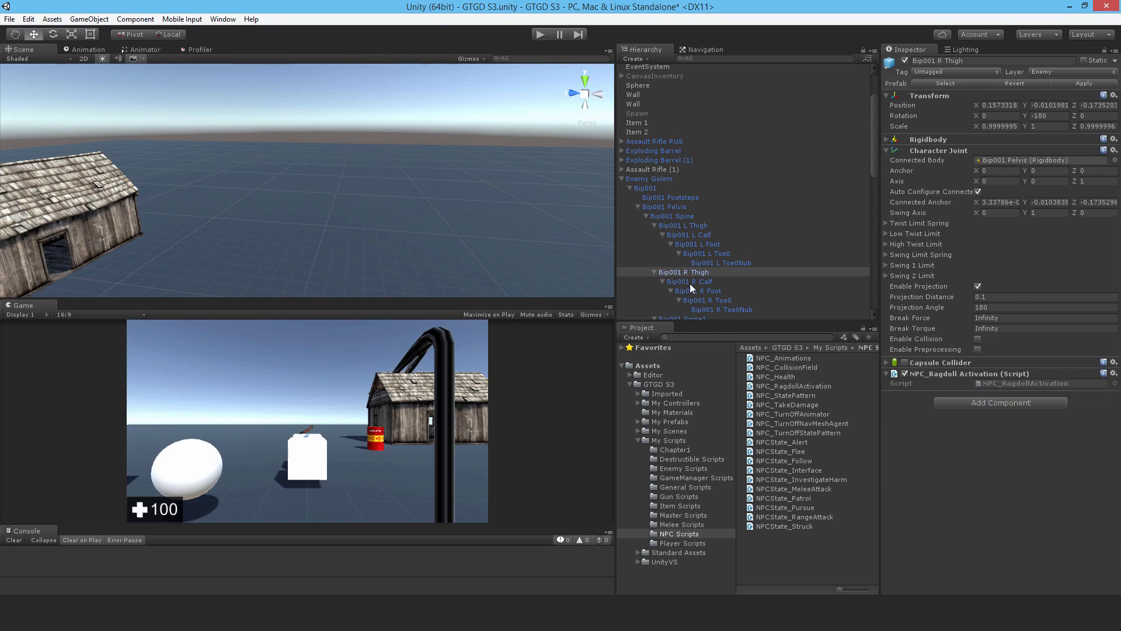
pyautogui.click(691, 281)
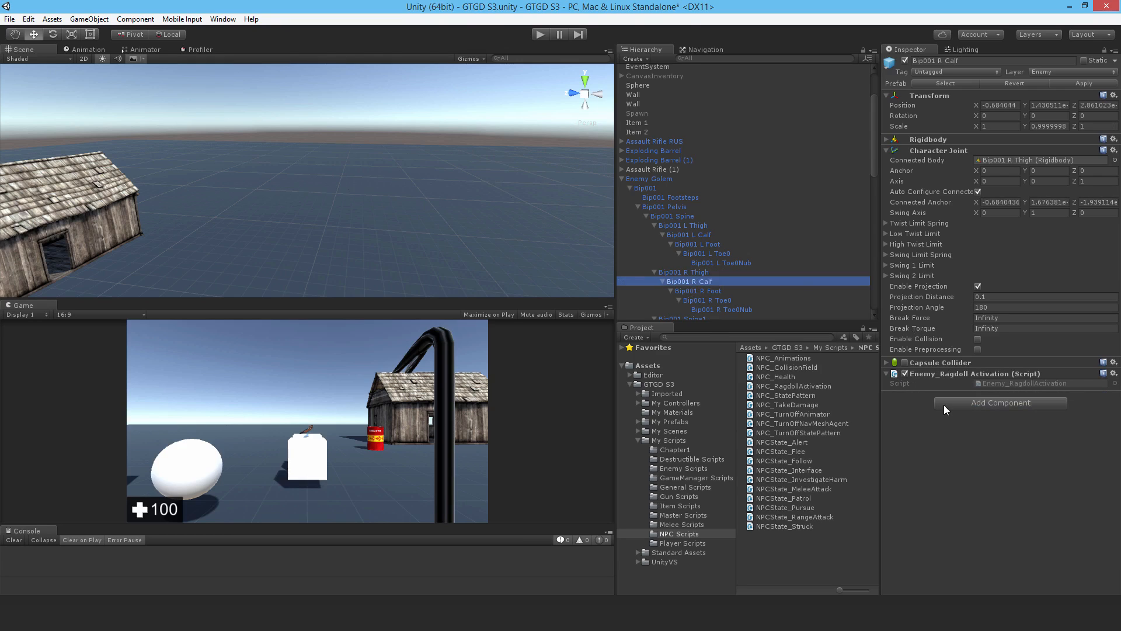
pyautogui.click(1001, 402)
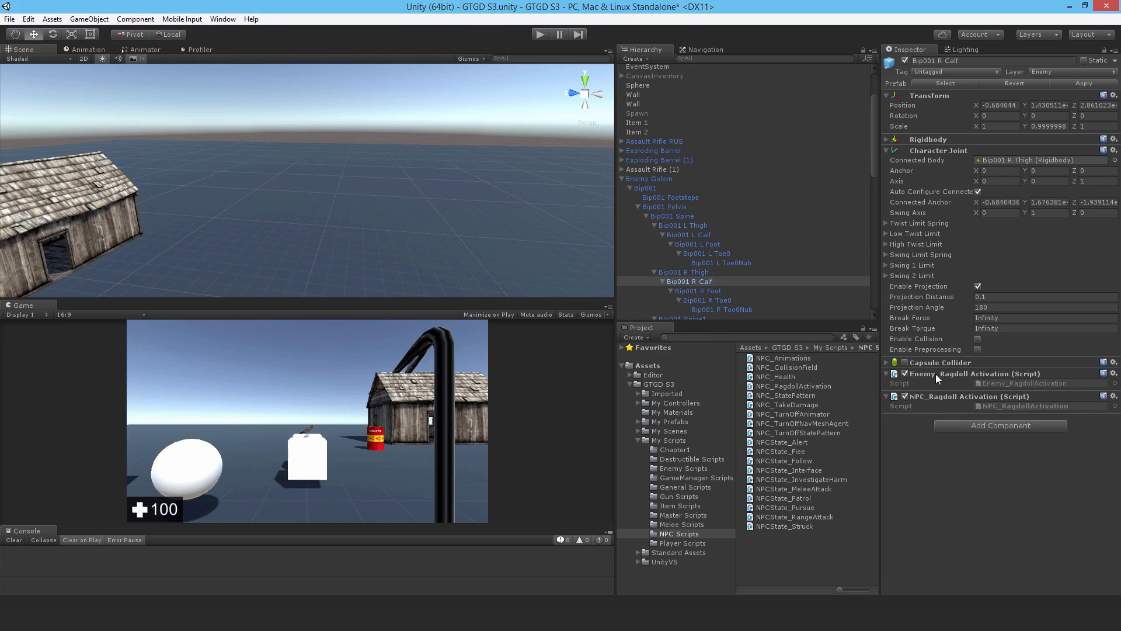
pyautogui.rightClick(937, 373)
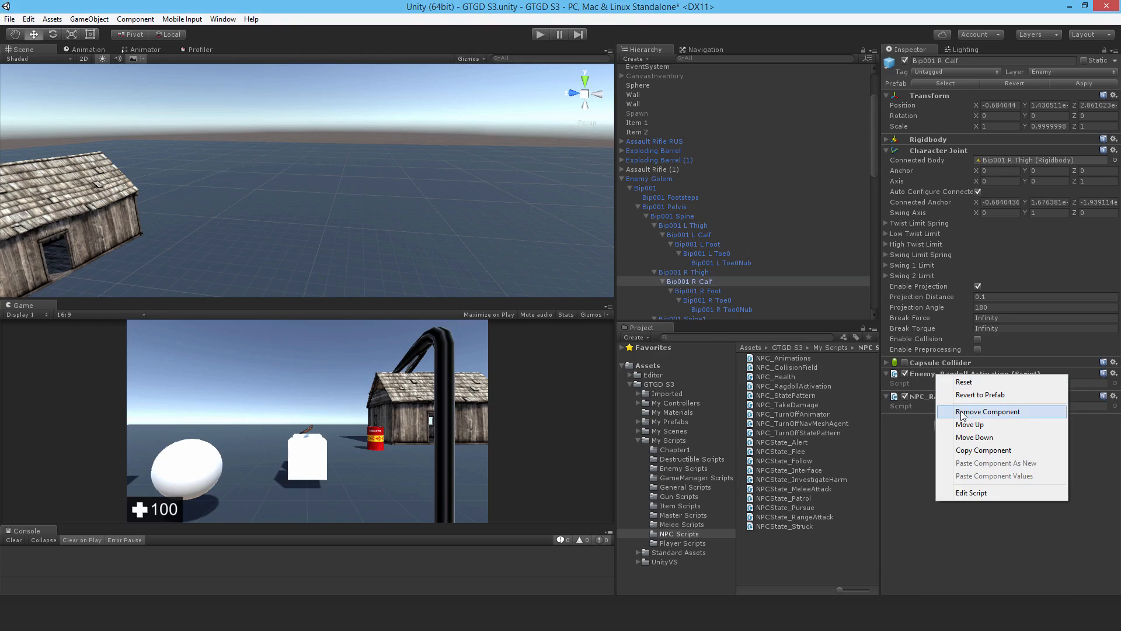
pyautogui.click(988, 411)
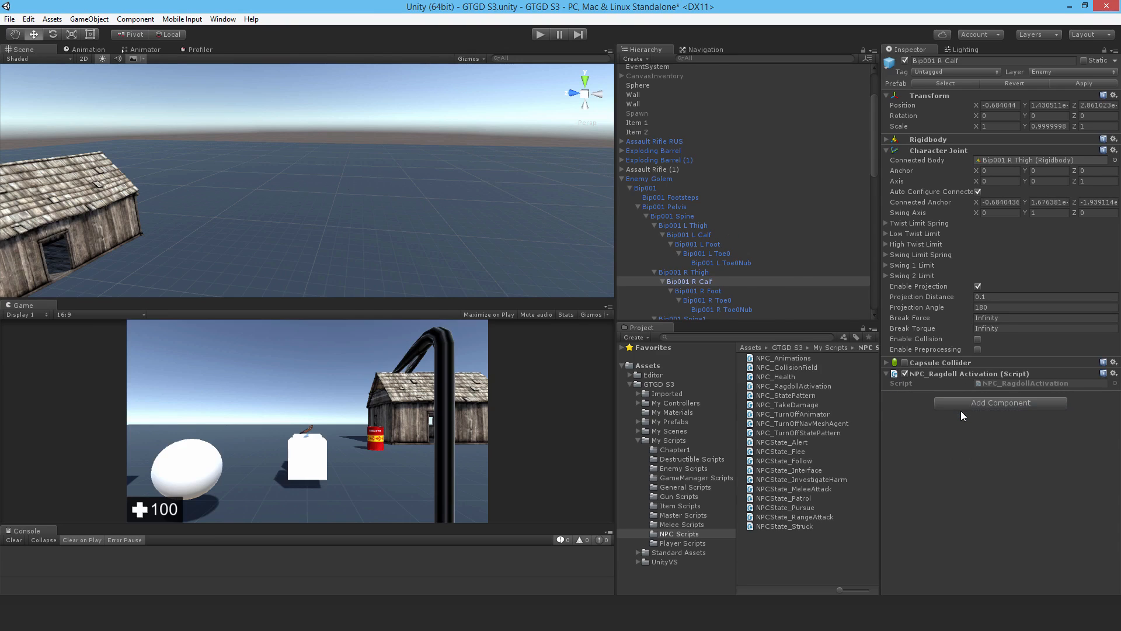
# - Confirm R UpperArm and R Forearm already use NPC_Ragdoll Activation, then select Enemy Golem
pyautogui.click(738, 224)
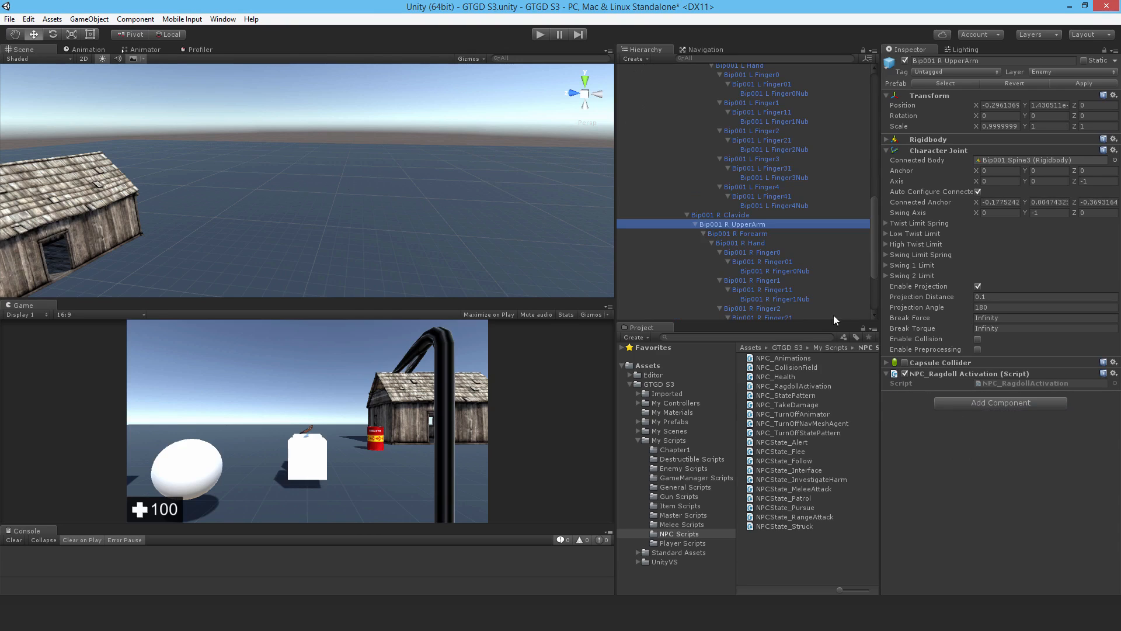
pyautogui.click(739, 233)
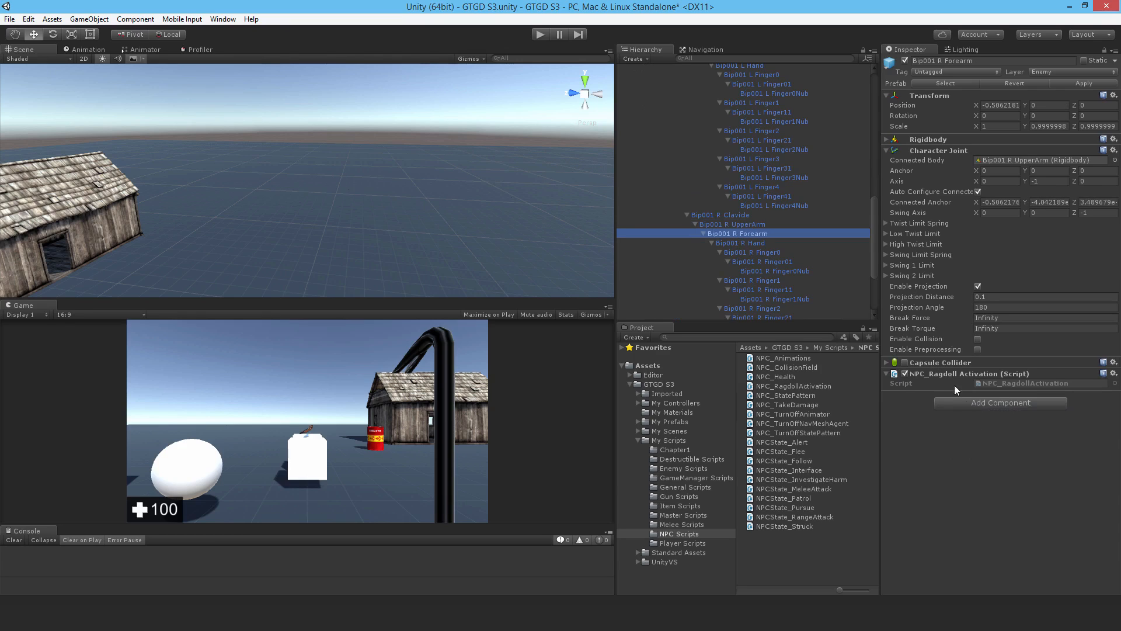
pyautogui.scroll(3)
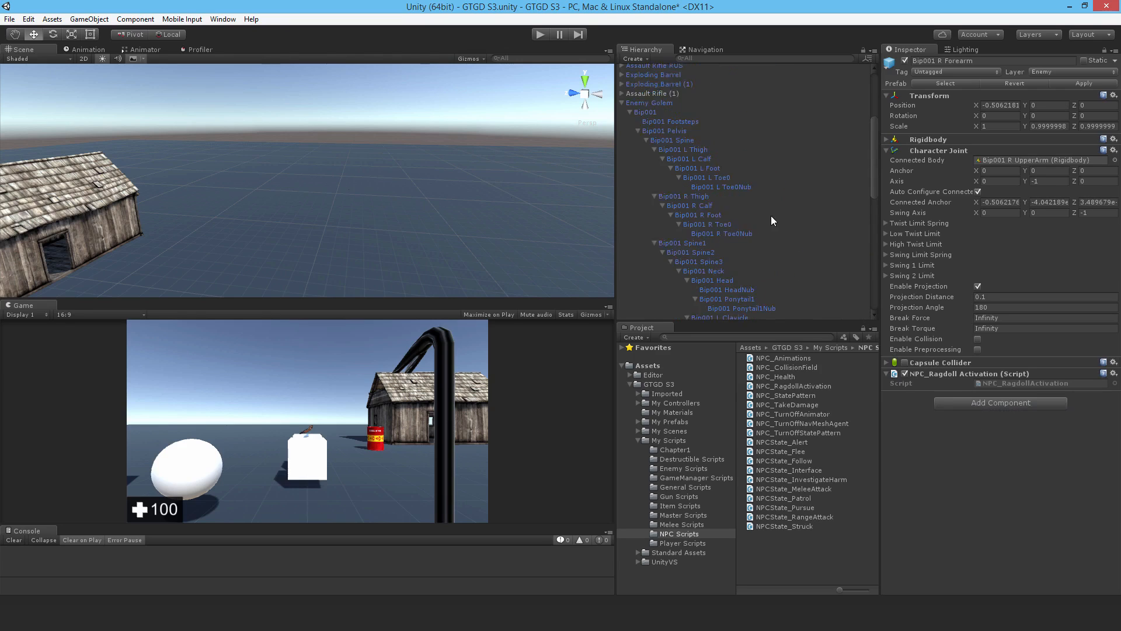
pyautogui.scroll(3)
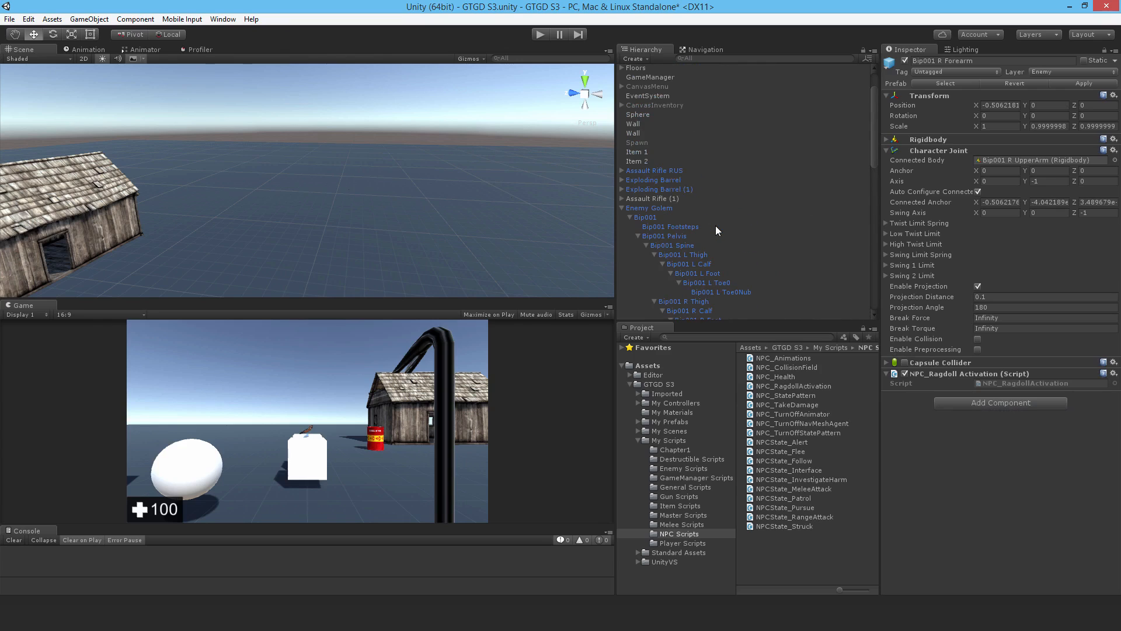
pyautogui.click(649, 207)
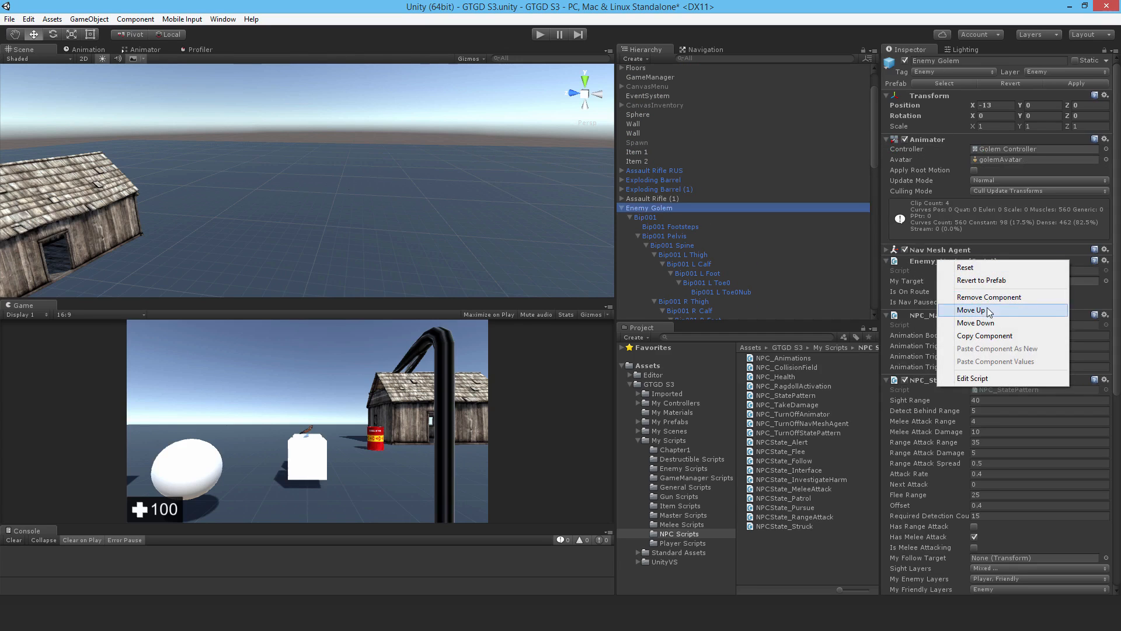
# - Remove the old enemy master component from Enemy Golem and enter Play mode
pyautogui.click(972, 311)
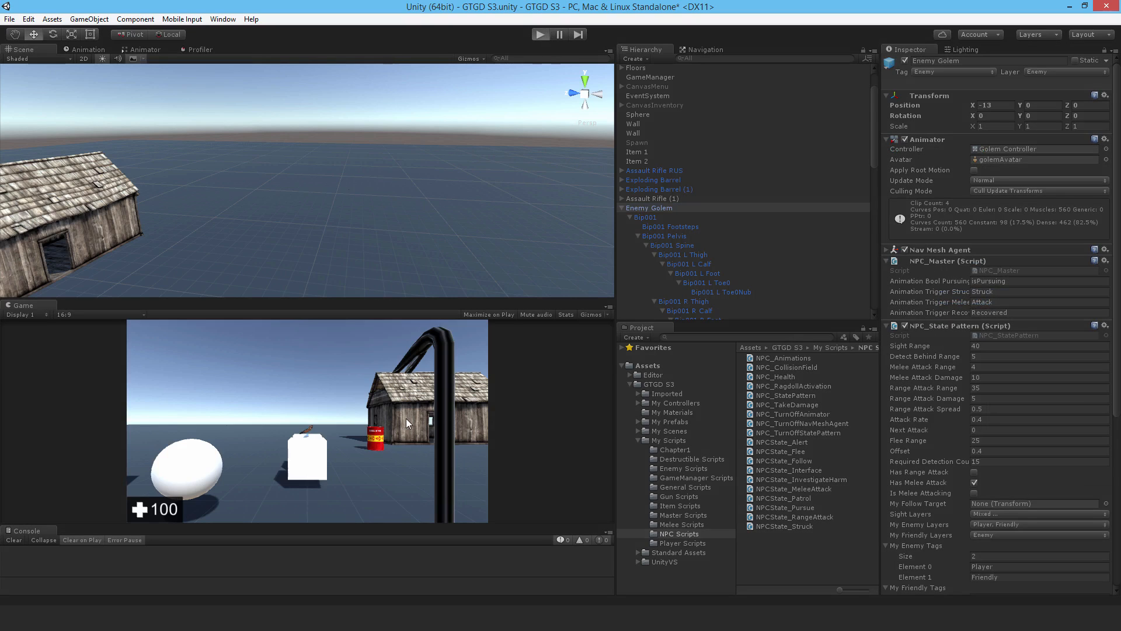
pyautogui.click(539, 34)
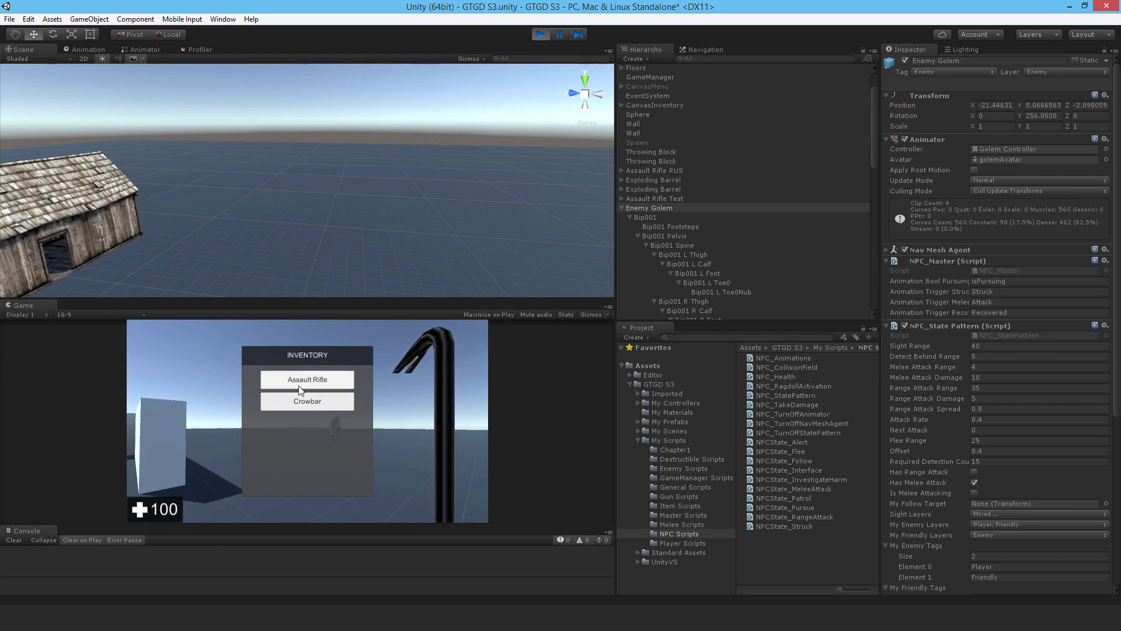
# - Equip the Assault Rifle from the inventory, then stop Play mode
pyautogui.click(306, 379)
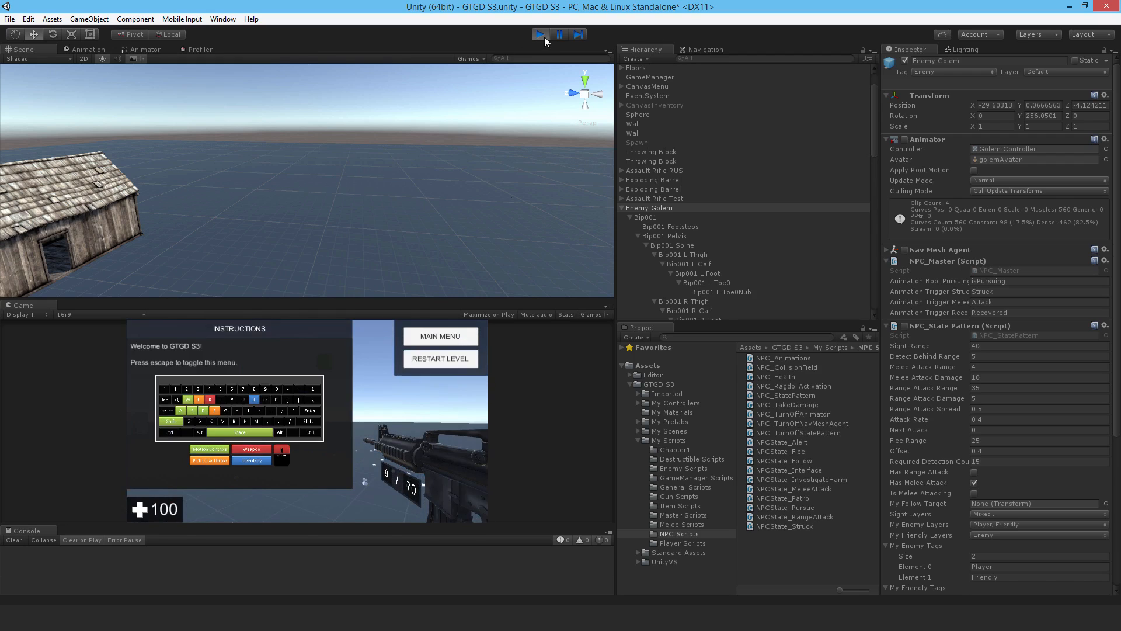
pyautogui.click(540, 34)
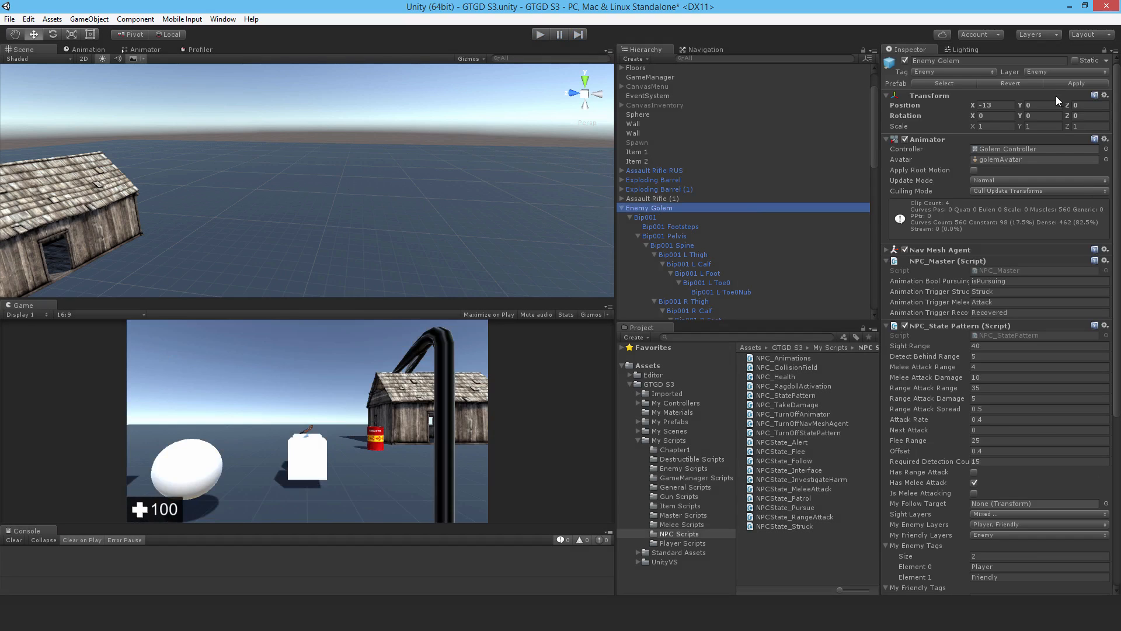
pyautogui.moveTo(1070, 90)
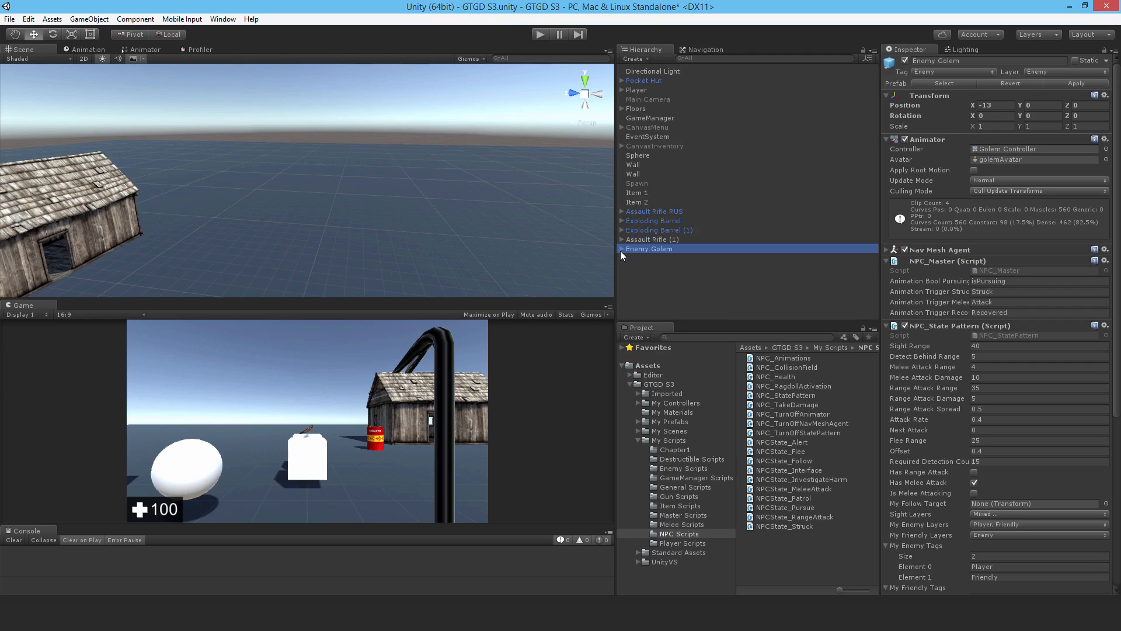
pyautogui.moveTo(901, 287)
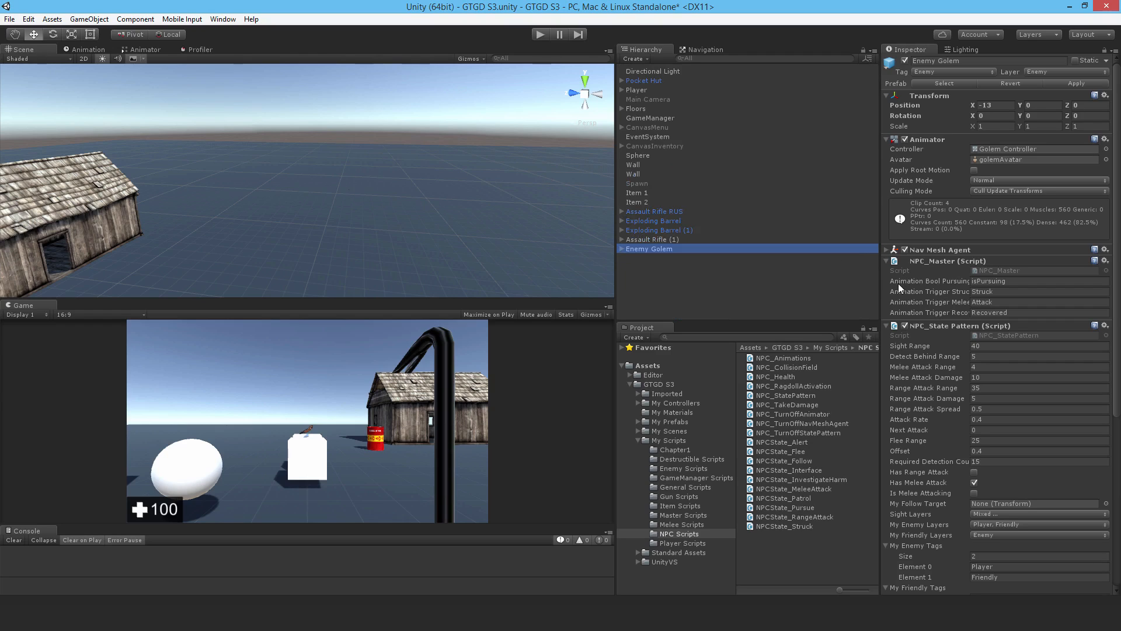
pyautogui.moveTo(807, 268)
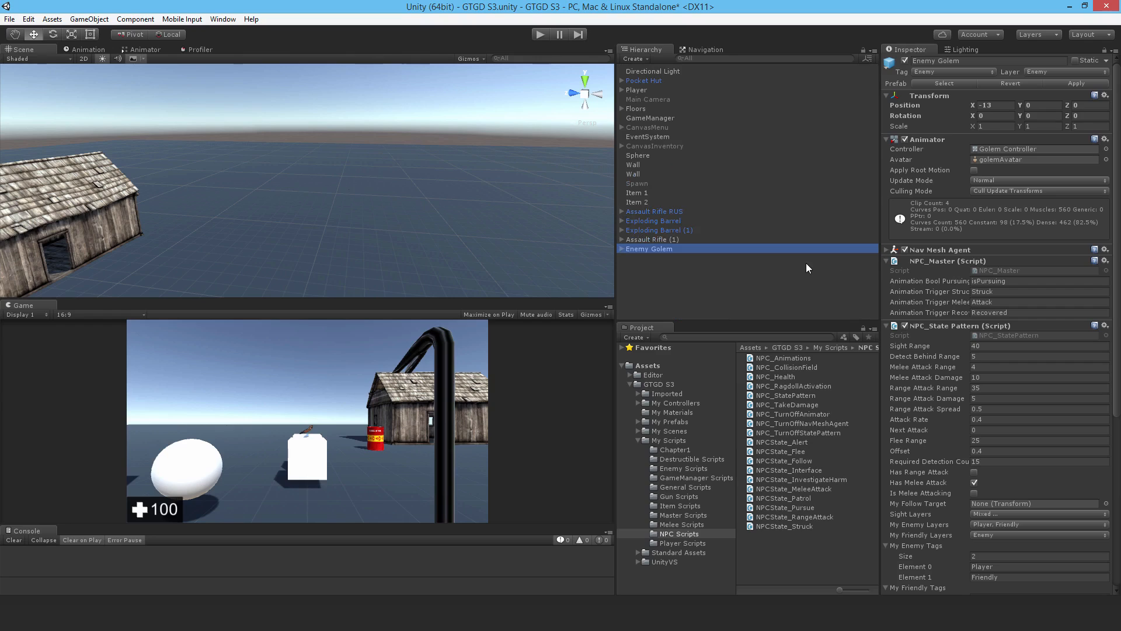
pyautogui.moveTo(722, 234)
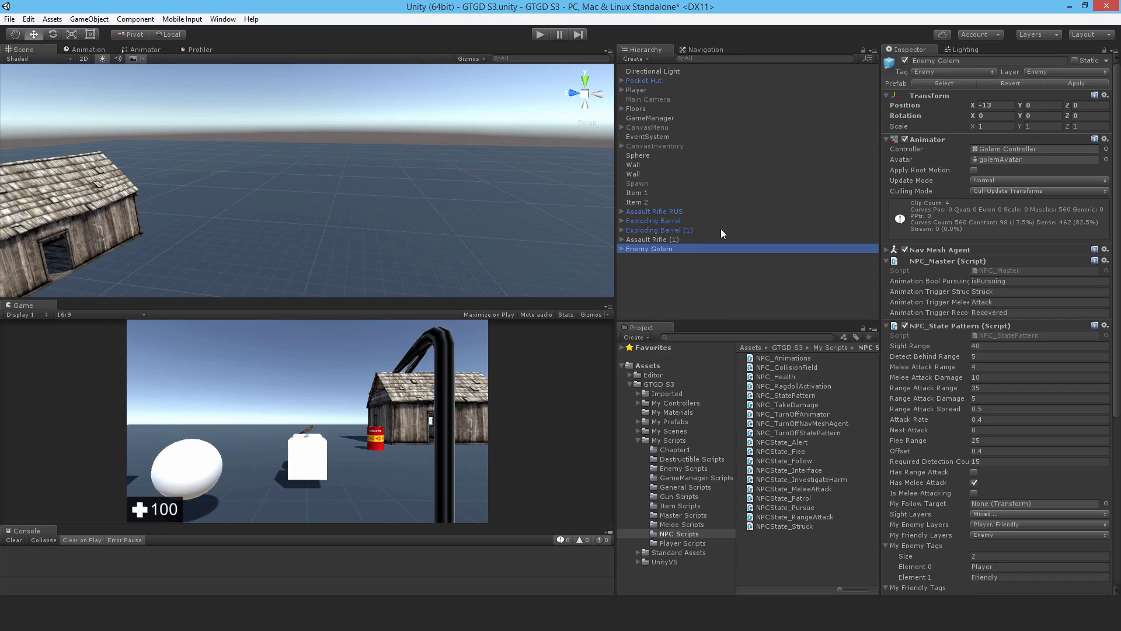
pyautogui.moveTo(676, 241)
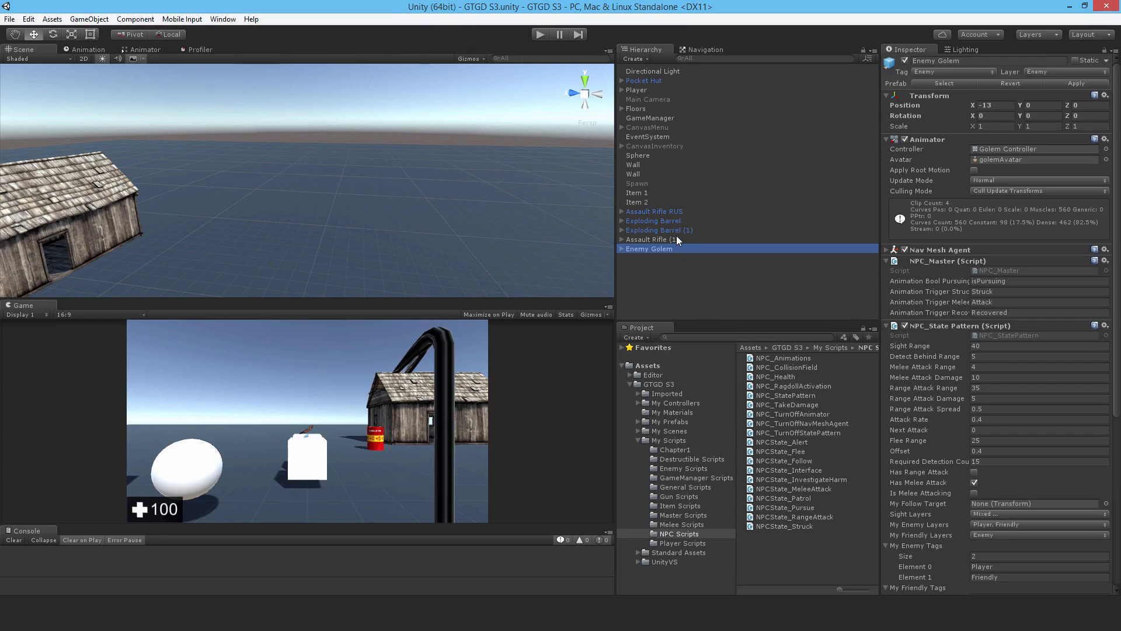
pyautogui.moveTo(744, 287)
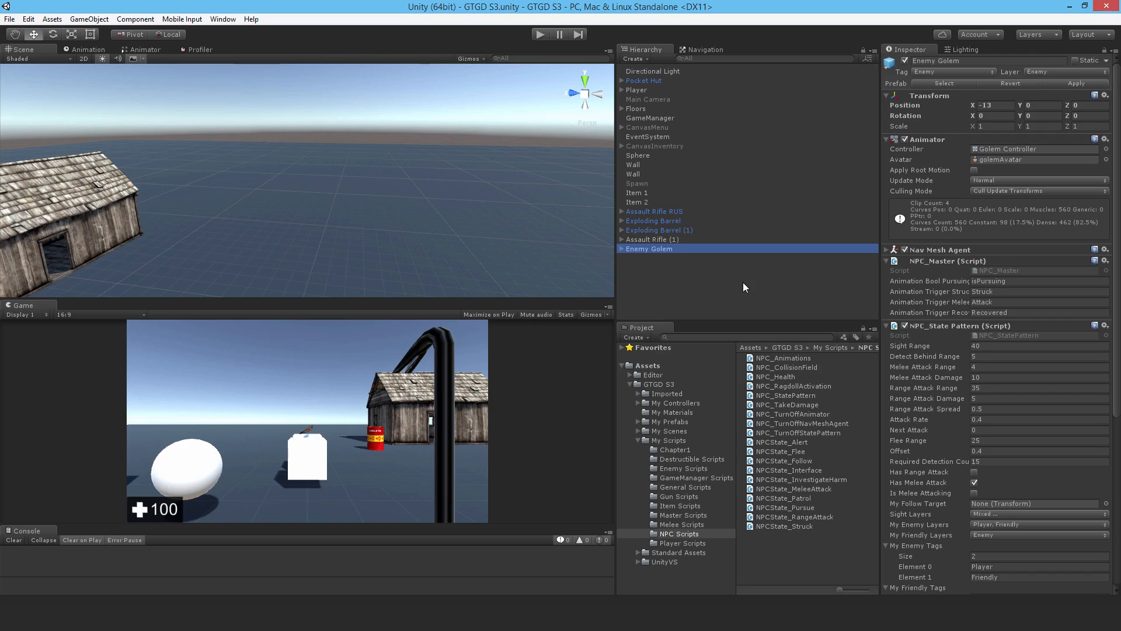